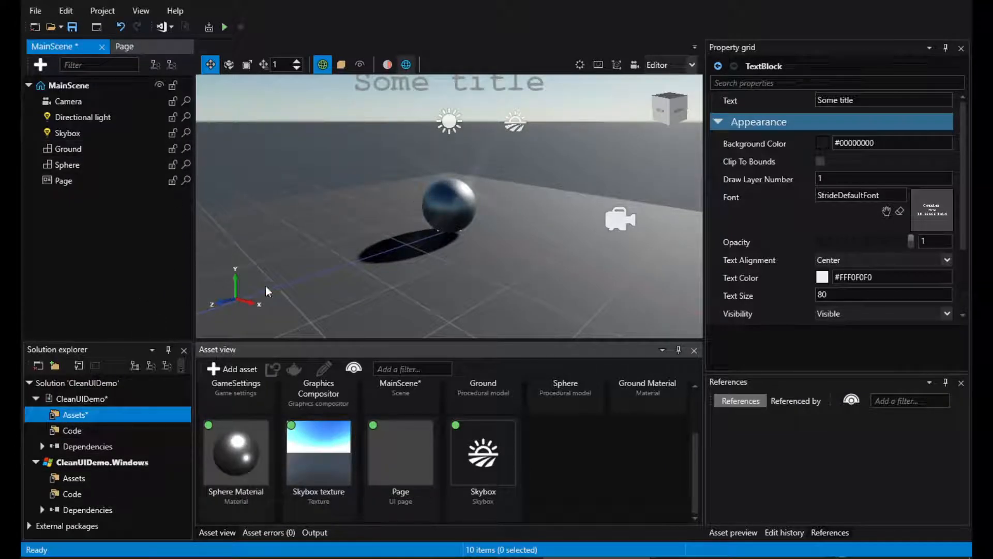
- Select the Page entity in the scene hierarchy to show its Transform and UI components
left_click(63, 180)
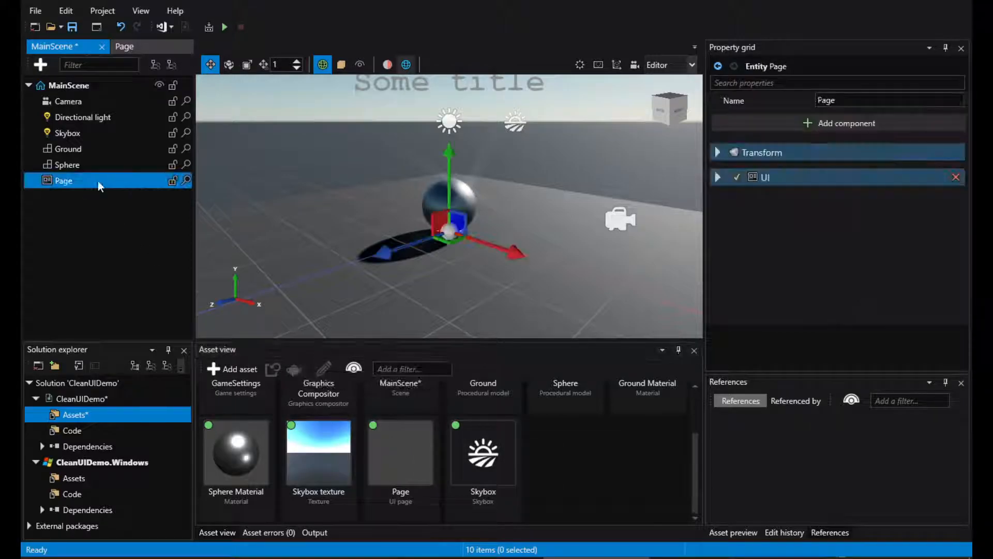
left_click(718, 152)
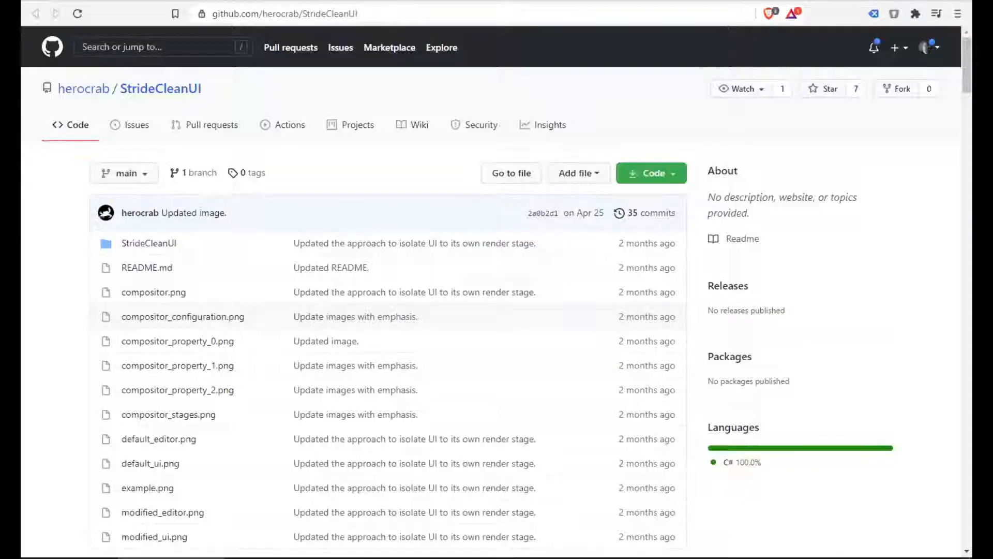
- Scroll the StrideCleanUI README down to its example screenshot and compositor diagram
left_click(147, 267)
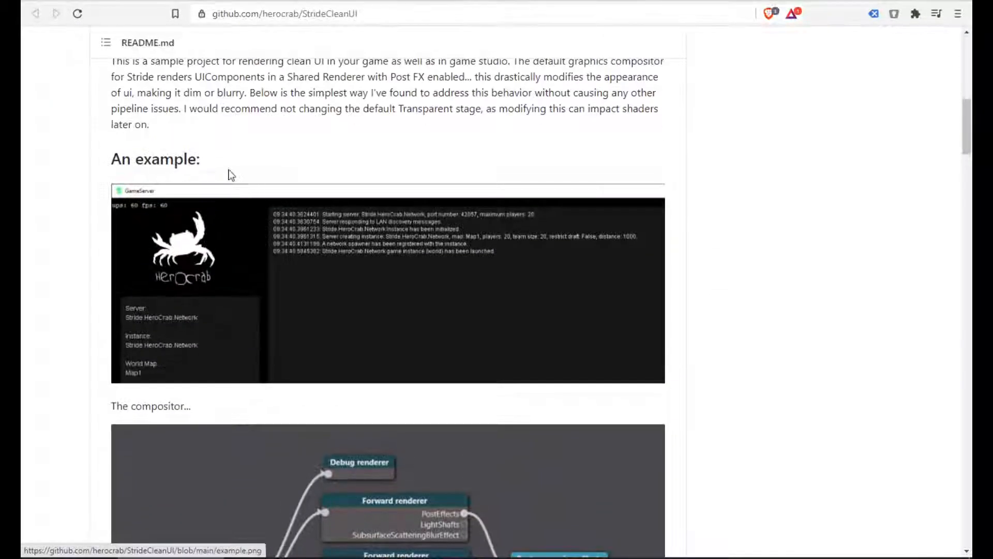
mouse_move(320, 238)
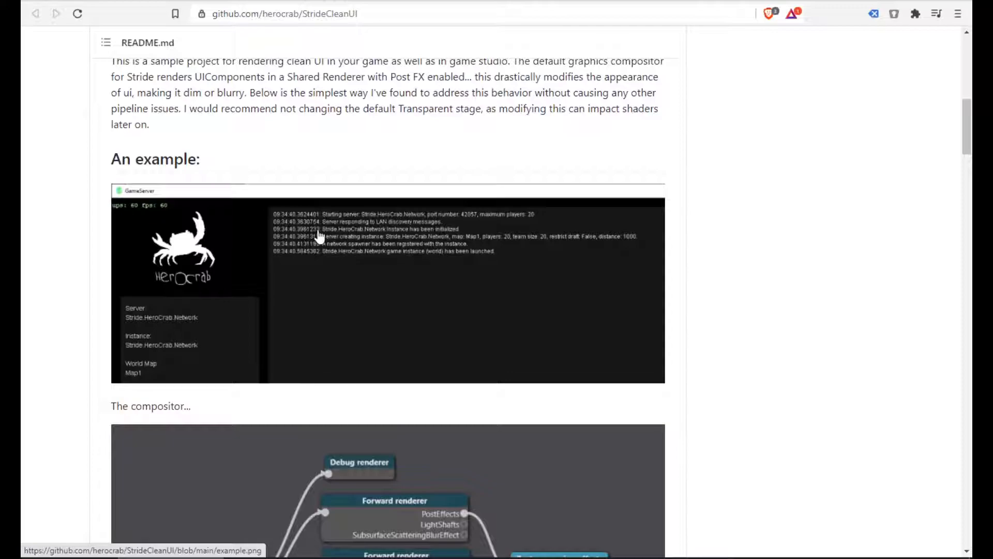
scroll("down", 3)
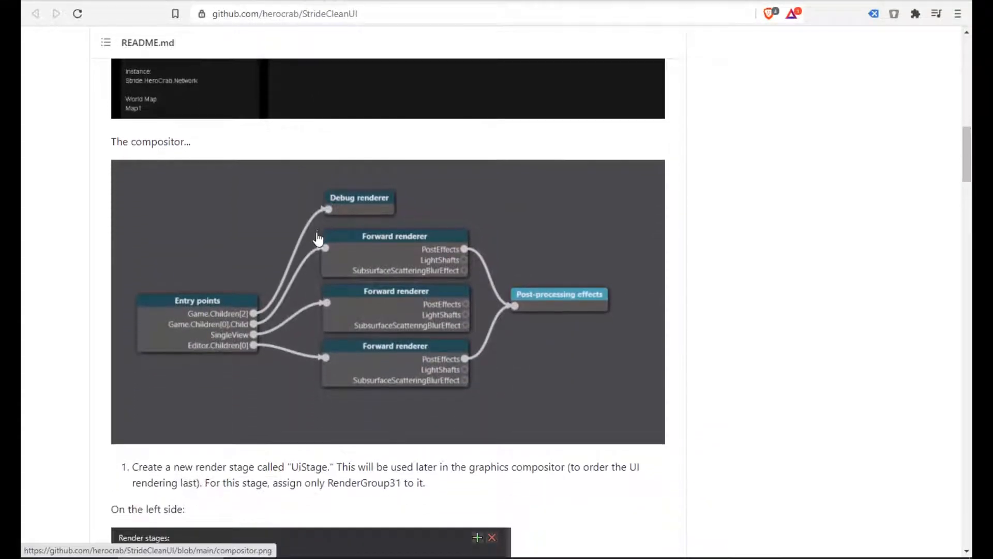
mouse_move(775, 261)
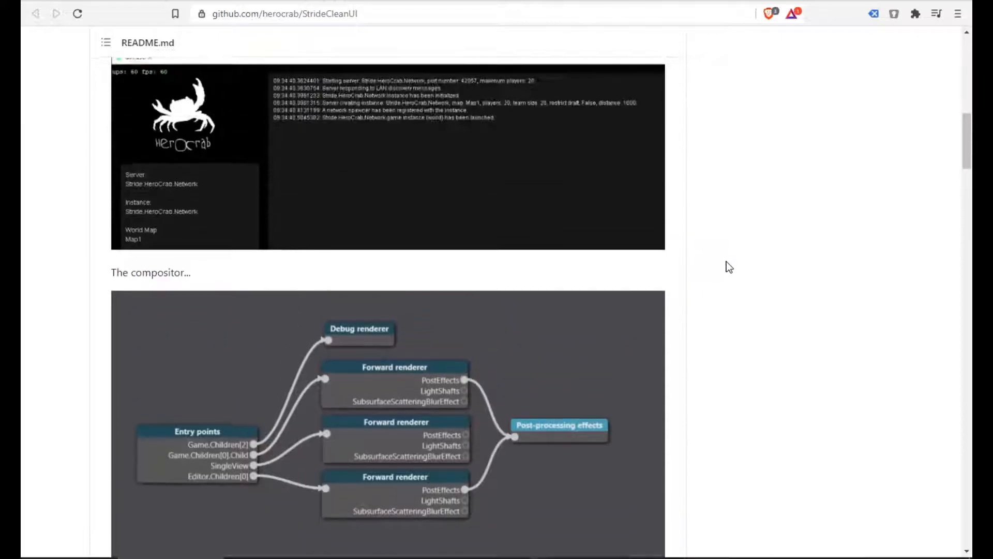
scroll("down", 3)
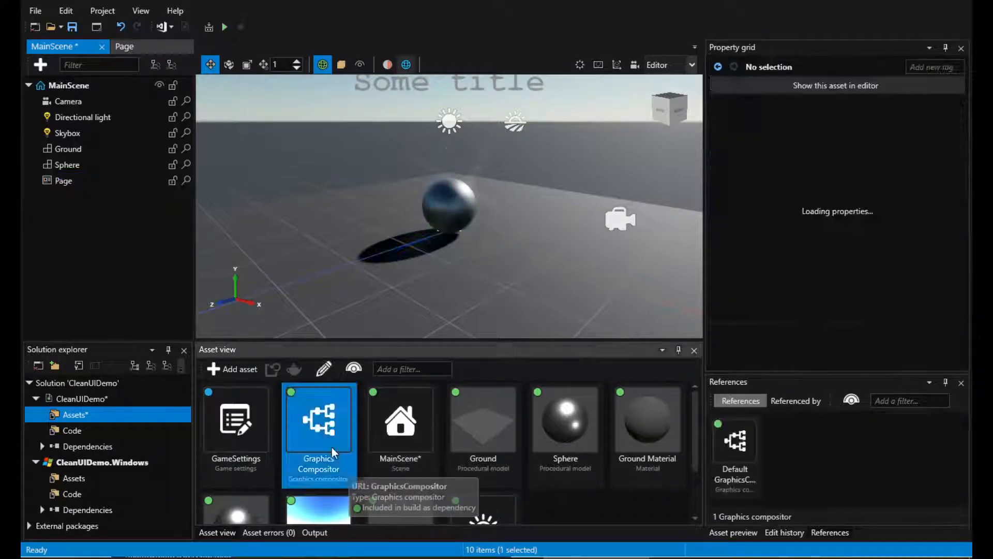
- In the Graphics Compositor editor, add a new render stage named UiStage
double_click(319, 420)
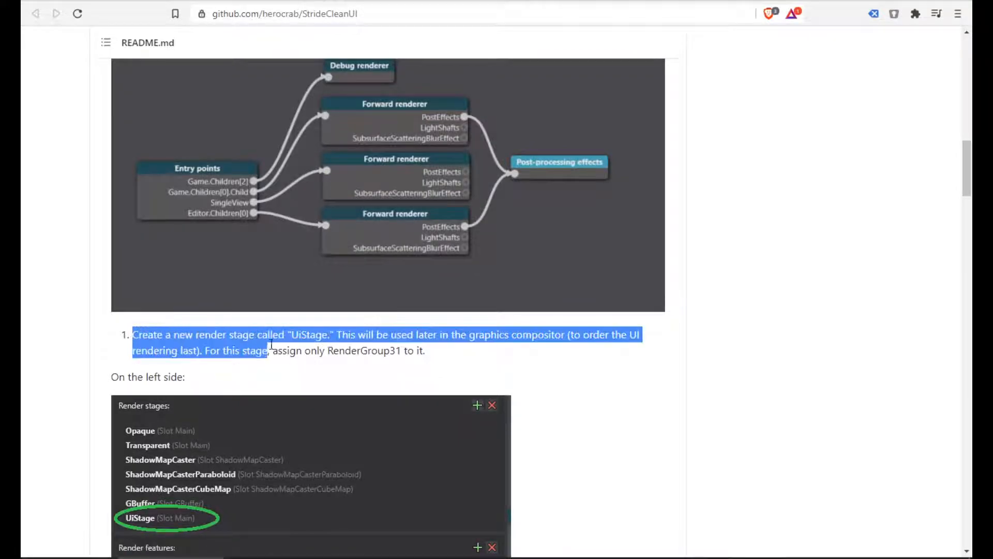
scroll("down", 3)
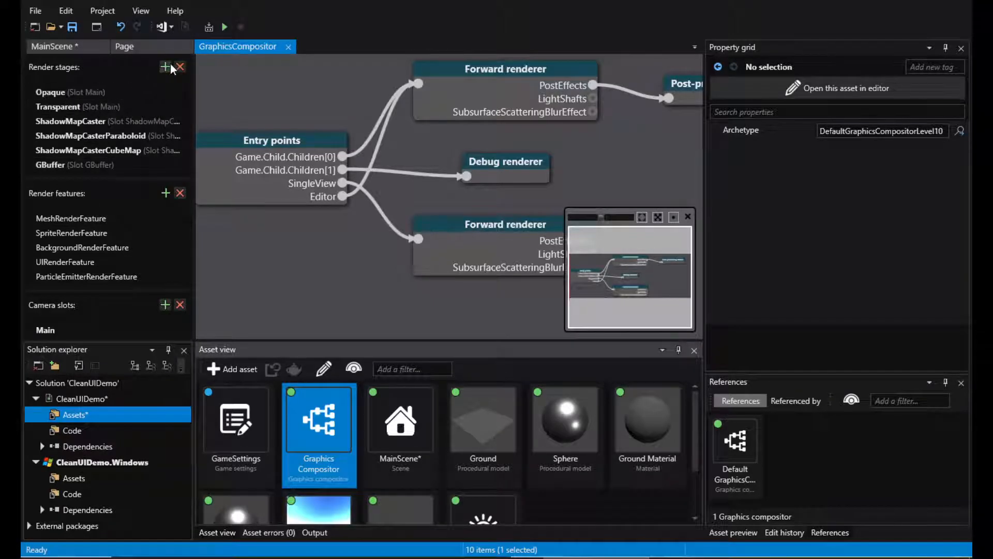
left_click(165, 66)
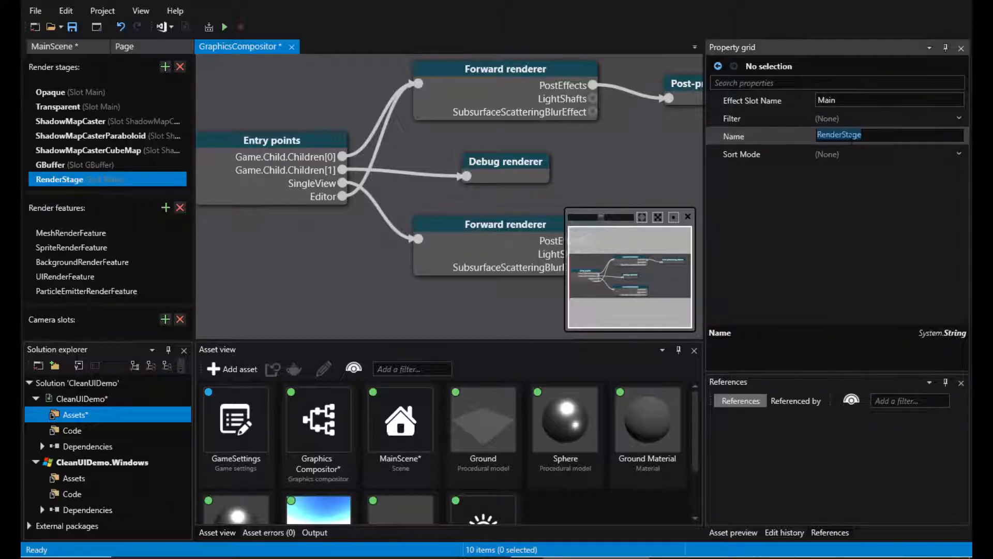
type("UiStag")
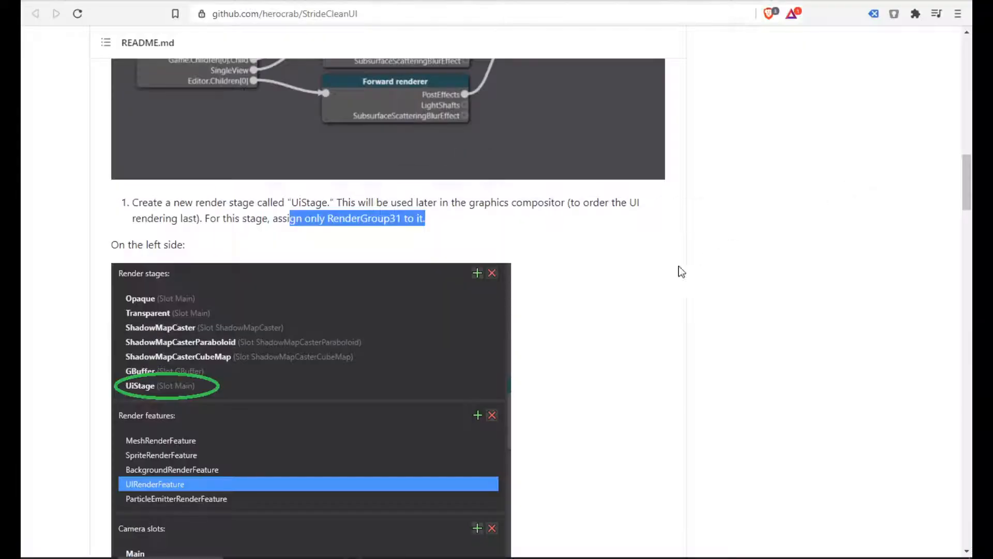
scroll("down", 3)
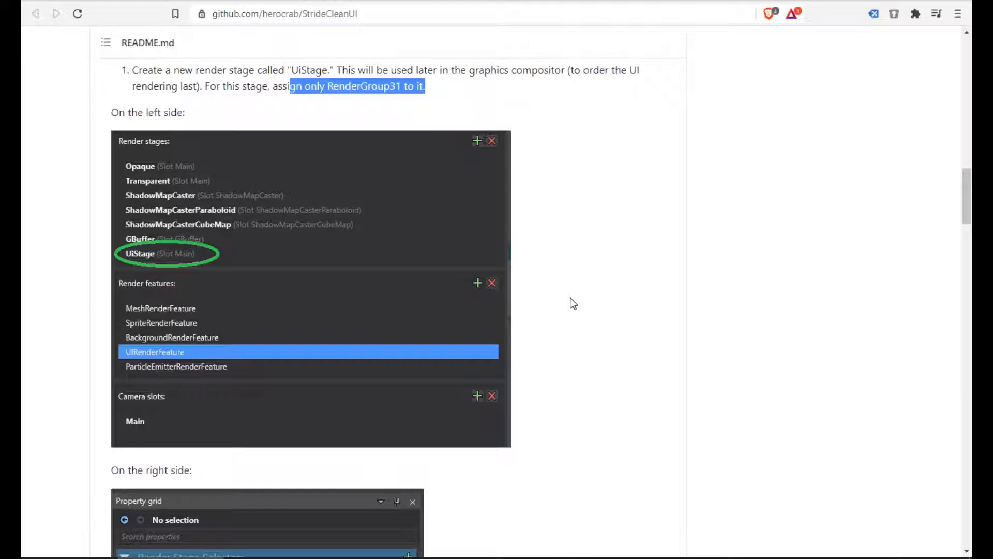
scroll("down", 3)
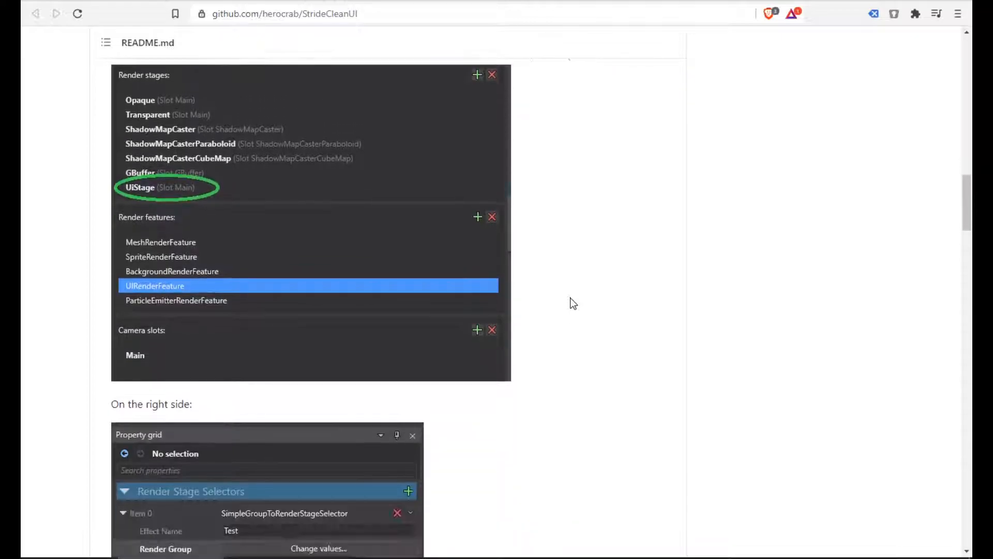
scroll("down", 3)
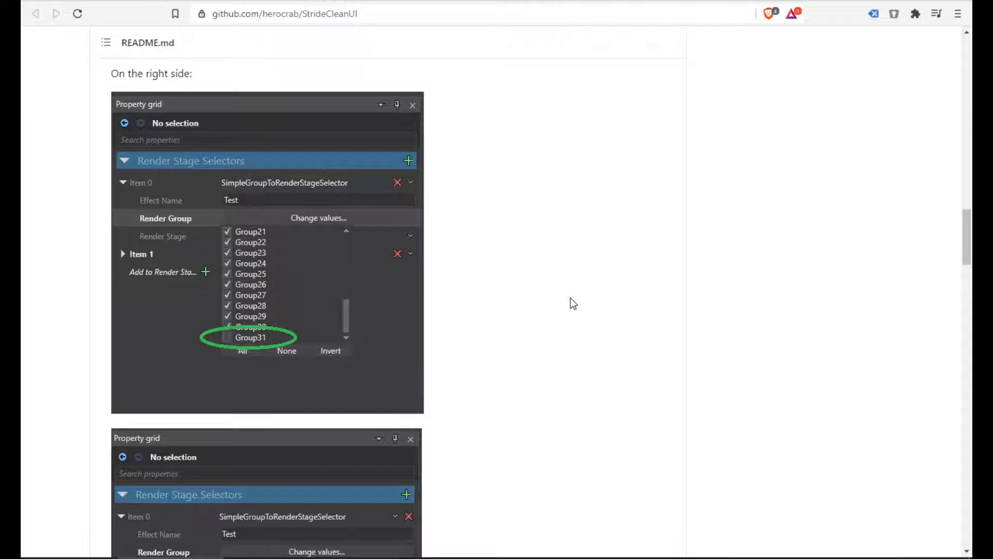
scroll("down", 3)
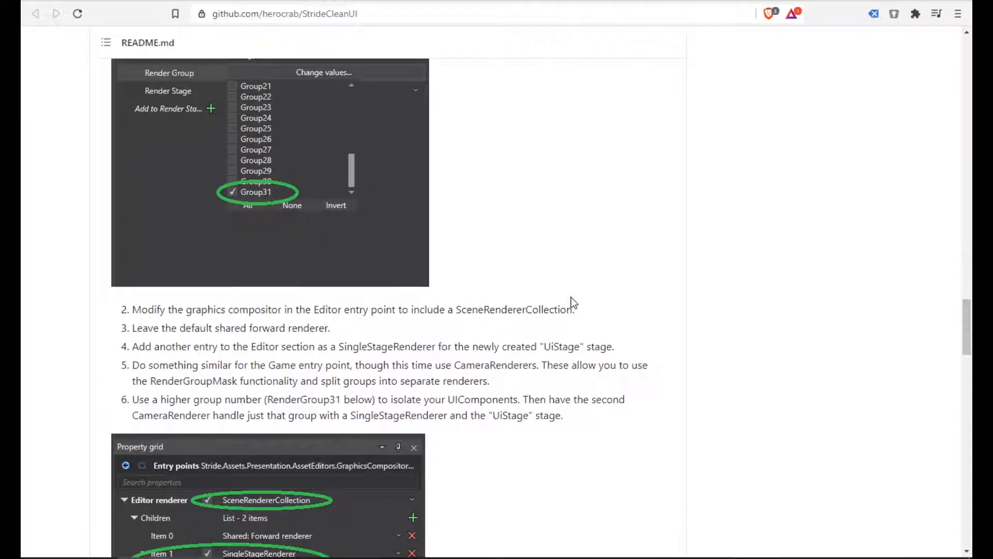
scroll("down", 3)
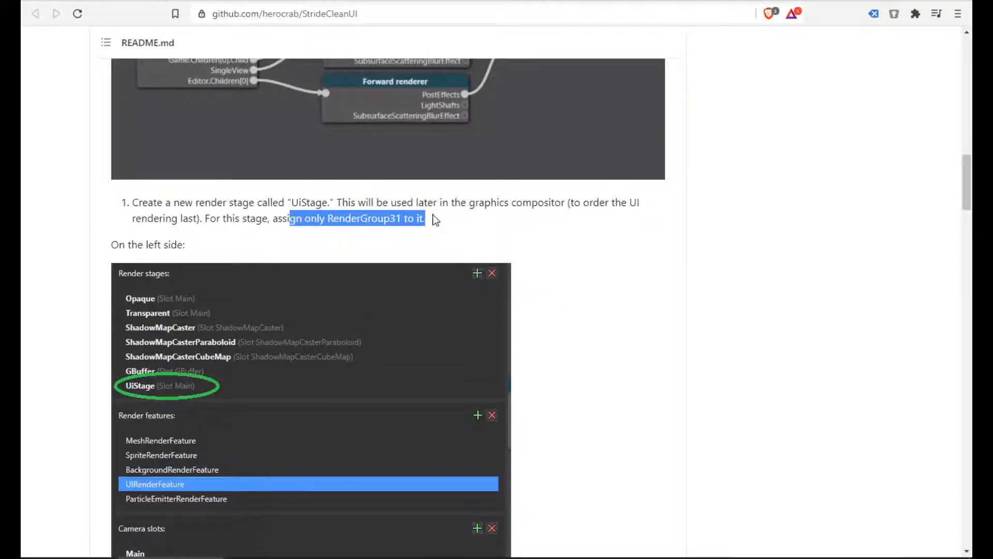
left_click(454, 226)
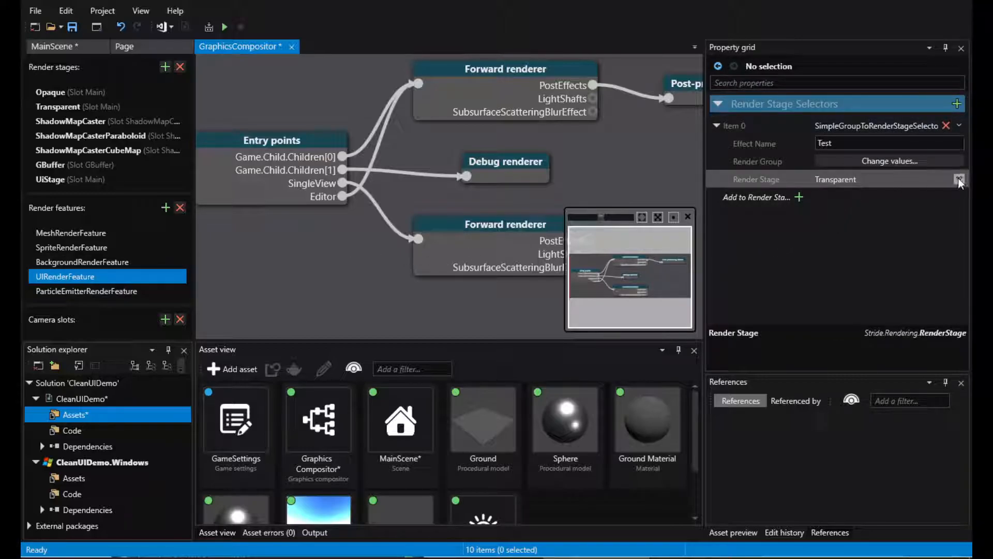
- Set UIRenderFeature's Item 0 render stage to UiStage and review its render group choices
left_click(958, 180)
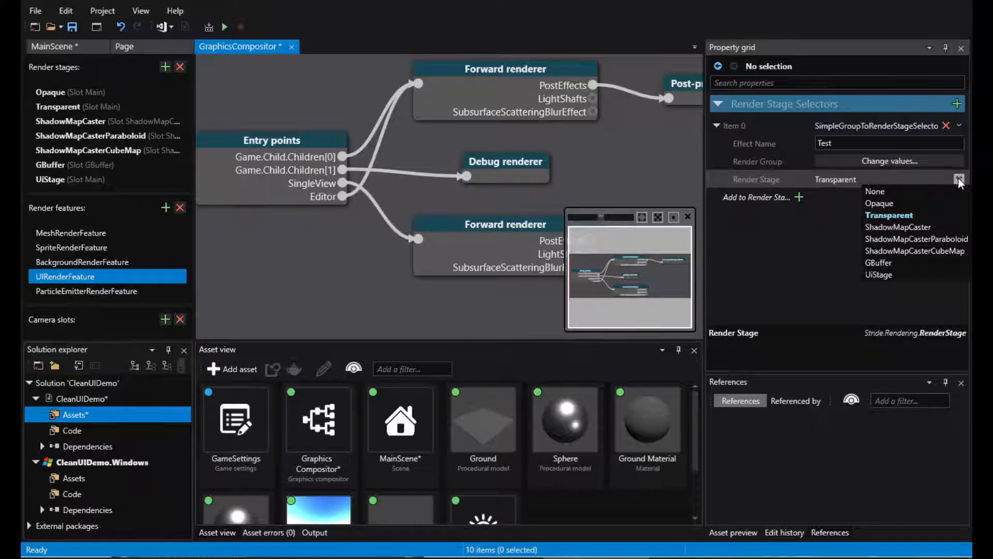
left_click(878, 275)
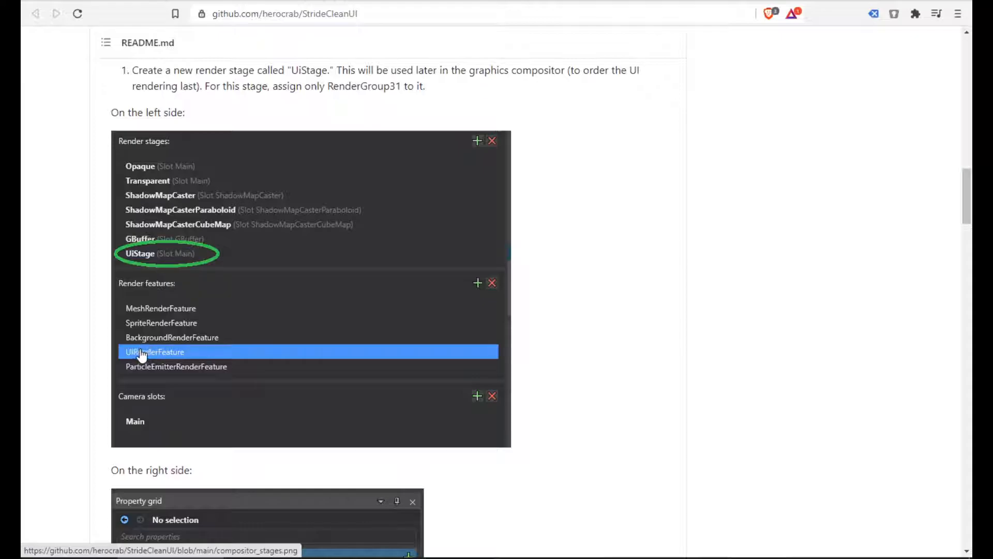
mouse_move(256, 354)
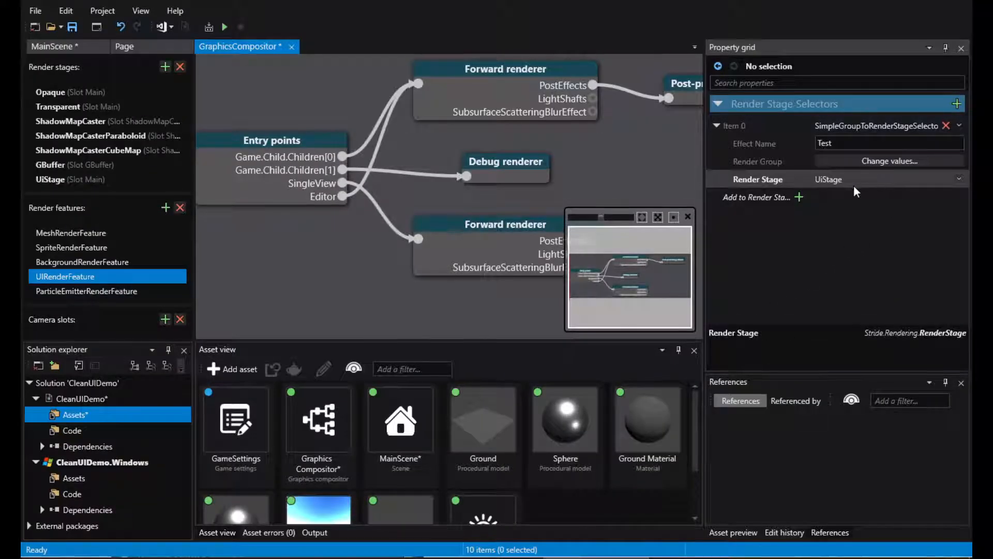
left_click(890, 160)
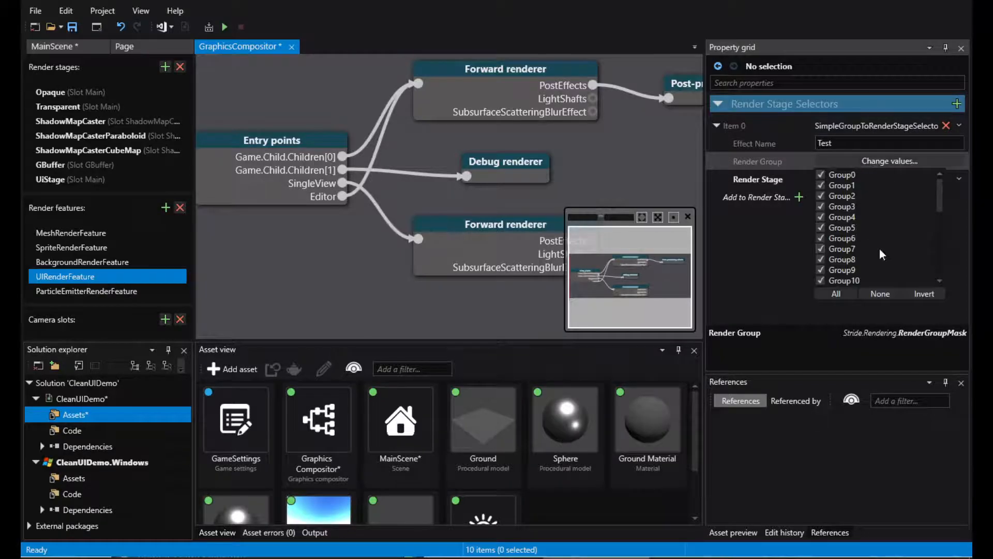
scroll("down", 3)
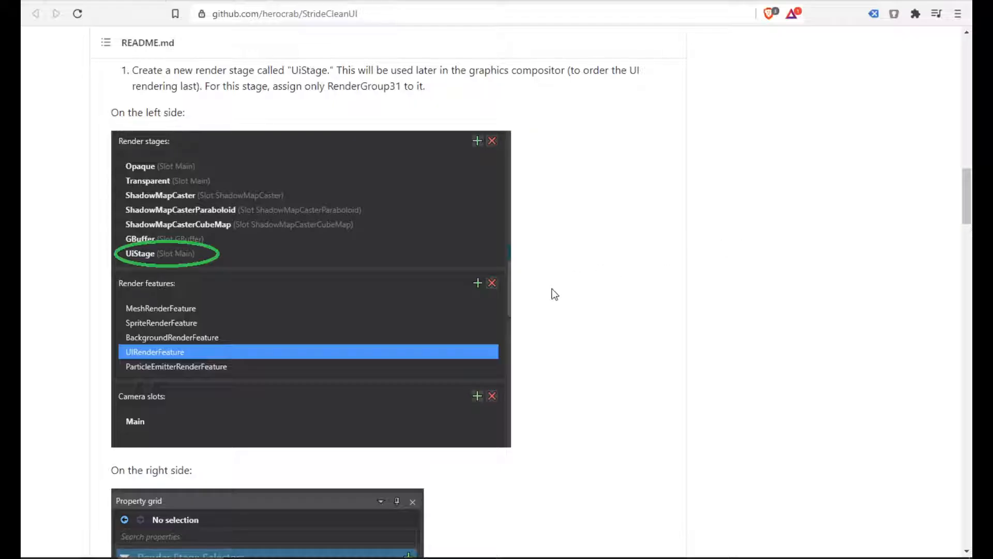
scroll("down", 3)
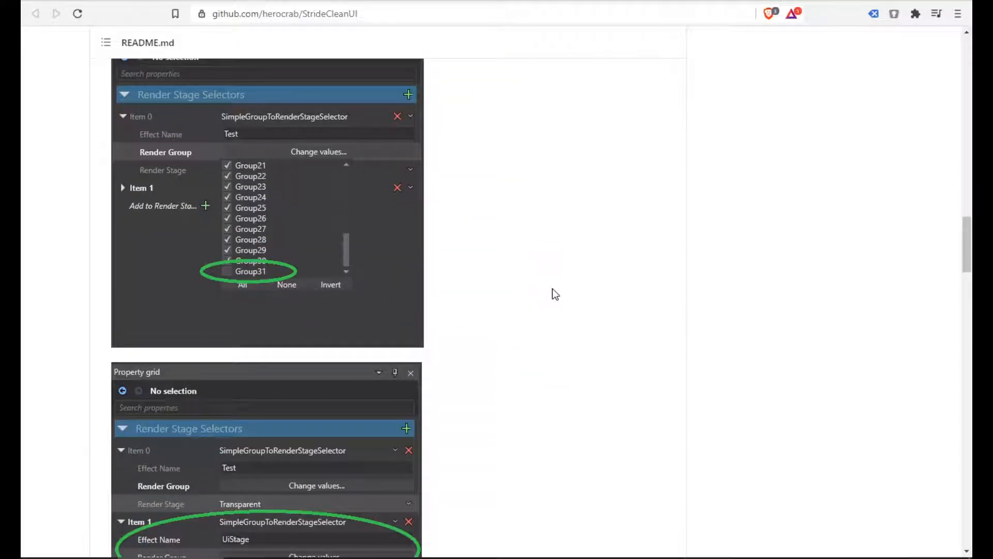
scroll("down", 3)
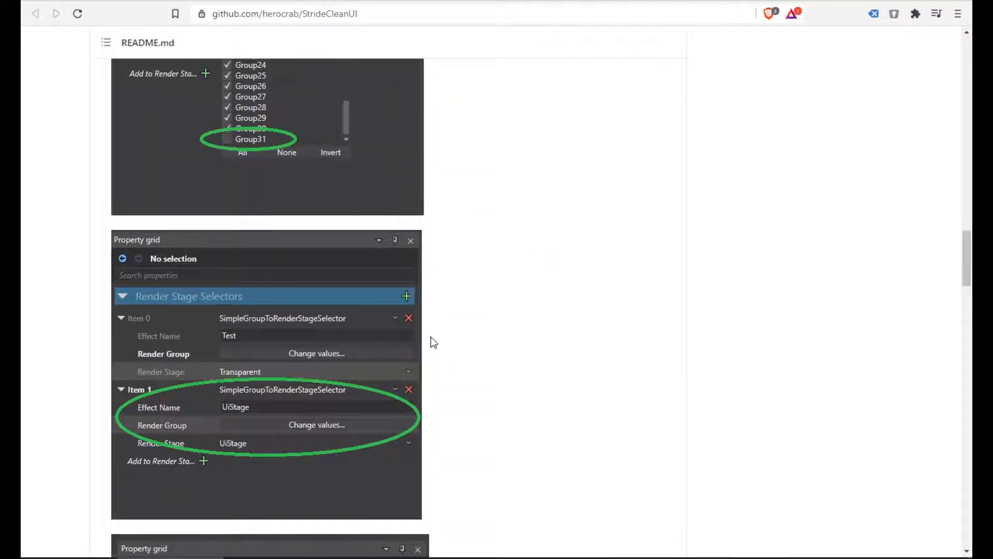
mouse_move(443, 316)
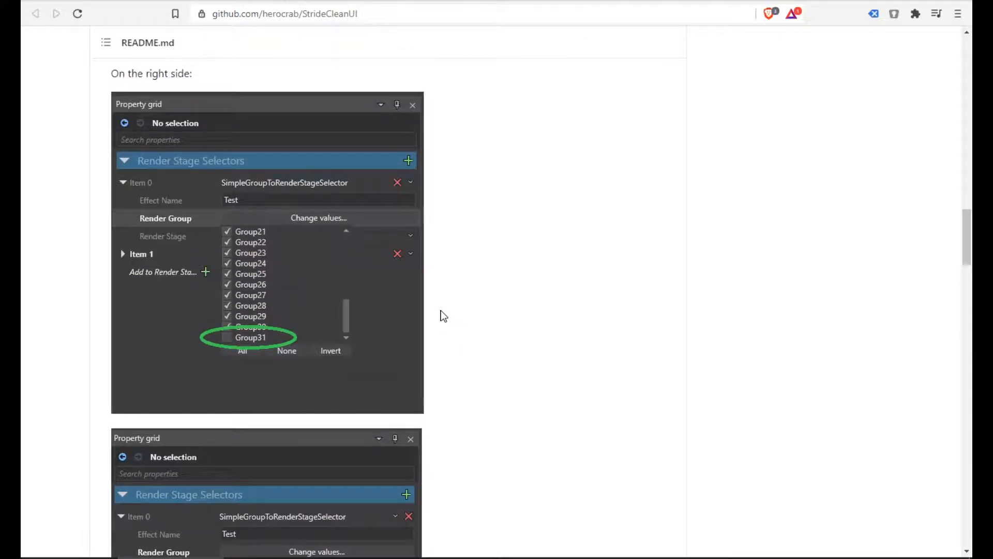
scroll("down", 3)
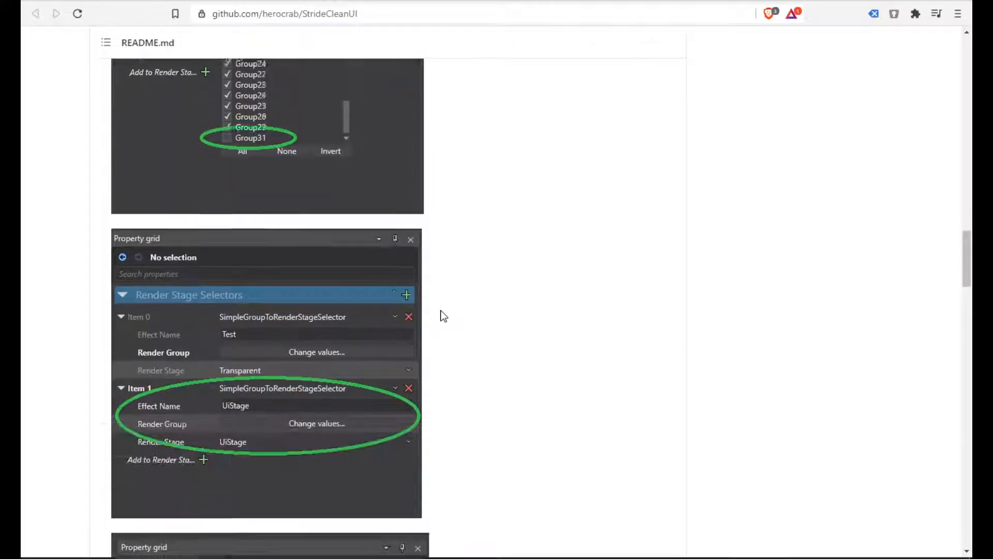
scroll("down", 3)
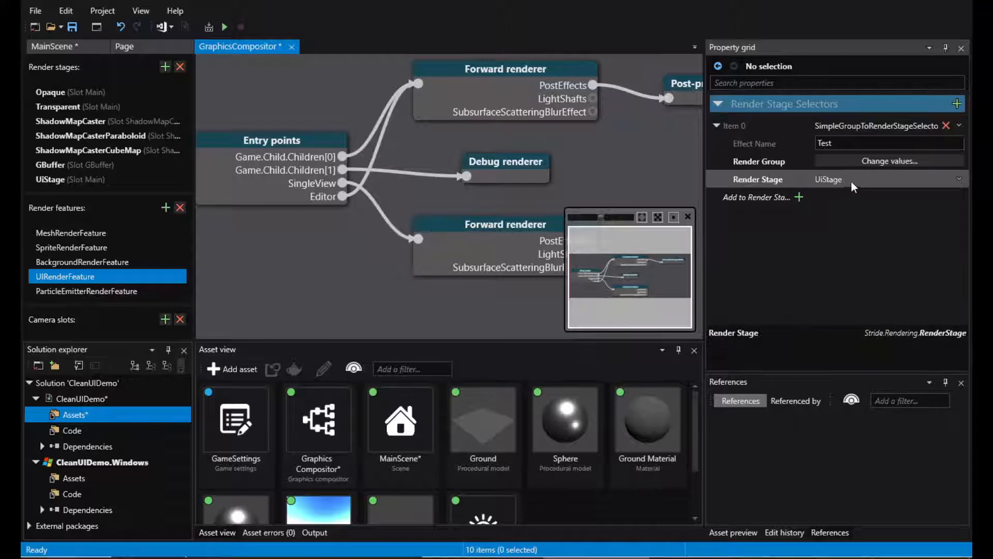
- Set the first selector's render stage to Transparent and add a second SimpleGroupToRenderStageSelector
left_click(956, 177)
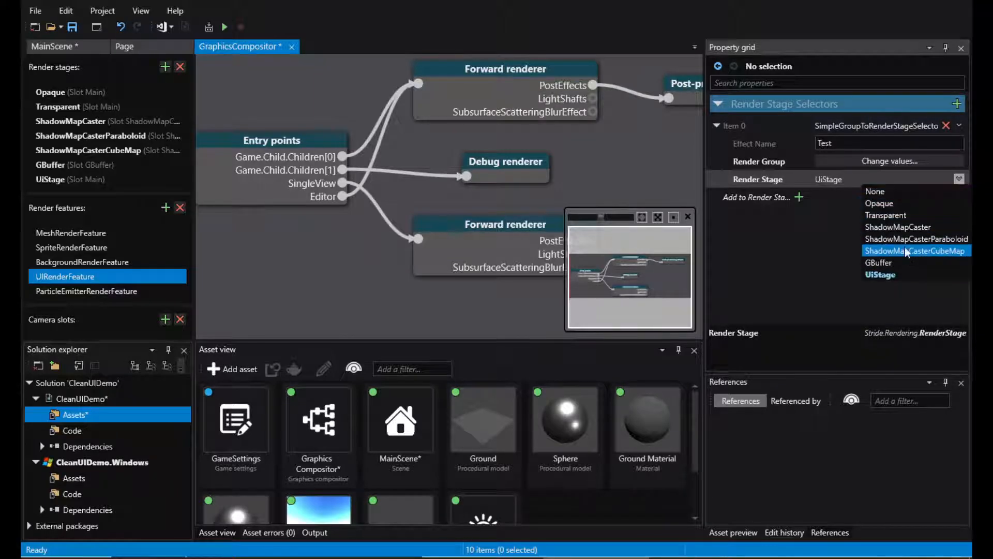
left_click(890, 161)
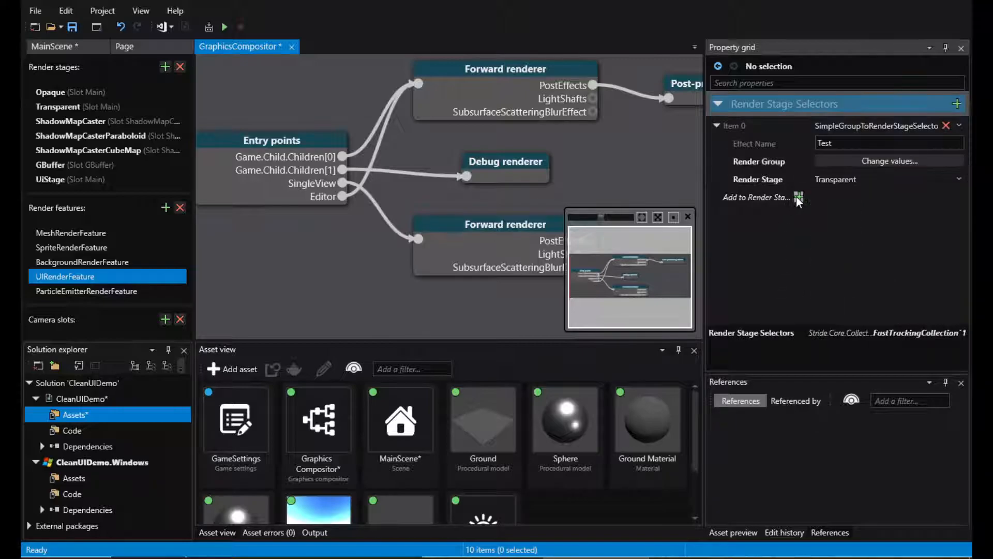
left_click(798, 197)
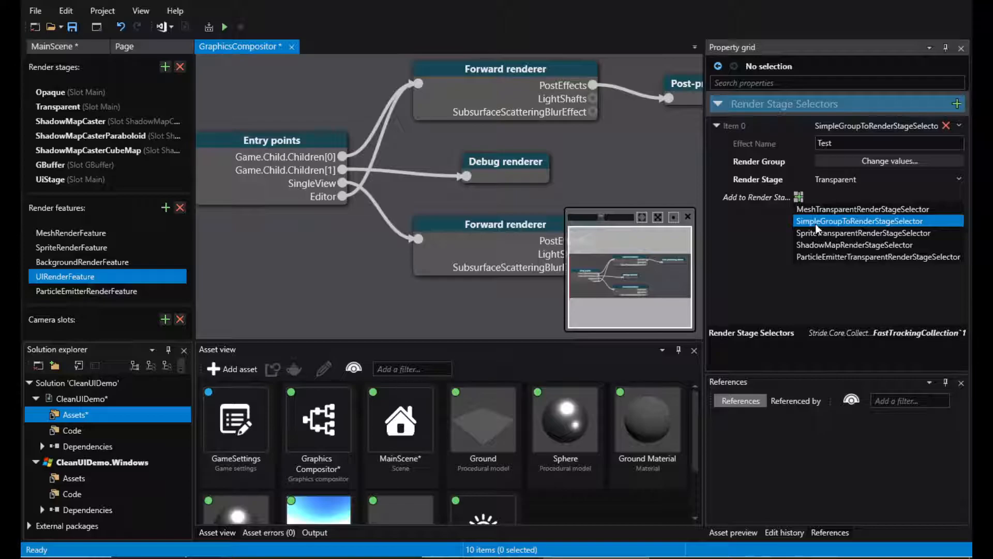
left_click(860, 220)
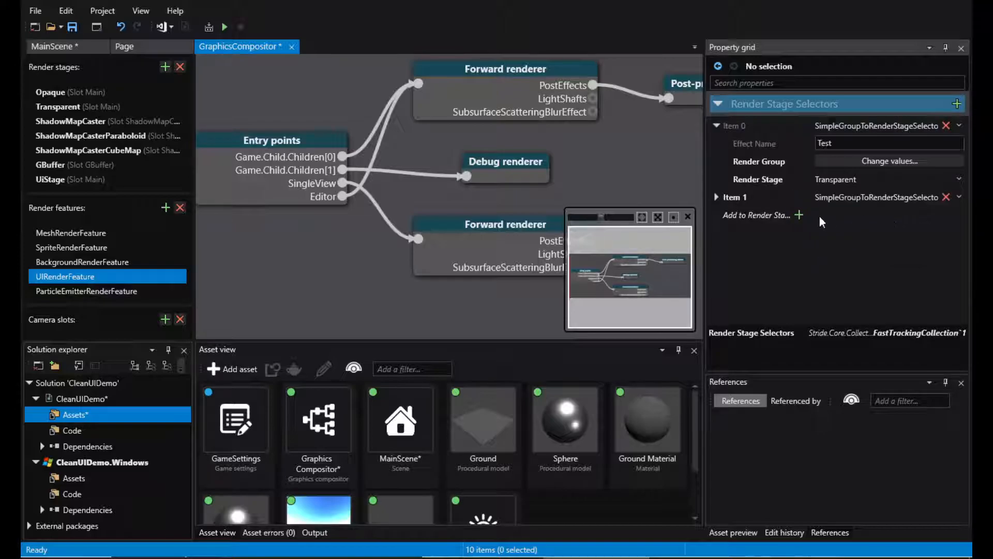
left_click(716, 196)
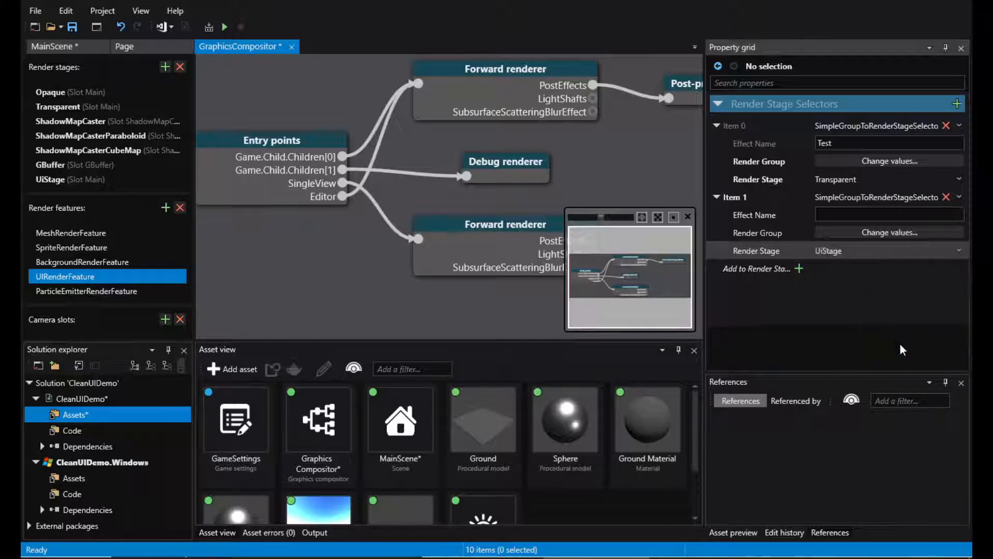
- Configure the new selector's render group and give it the effect name UI targeting UiStage
left_click(888, 232)
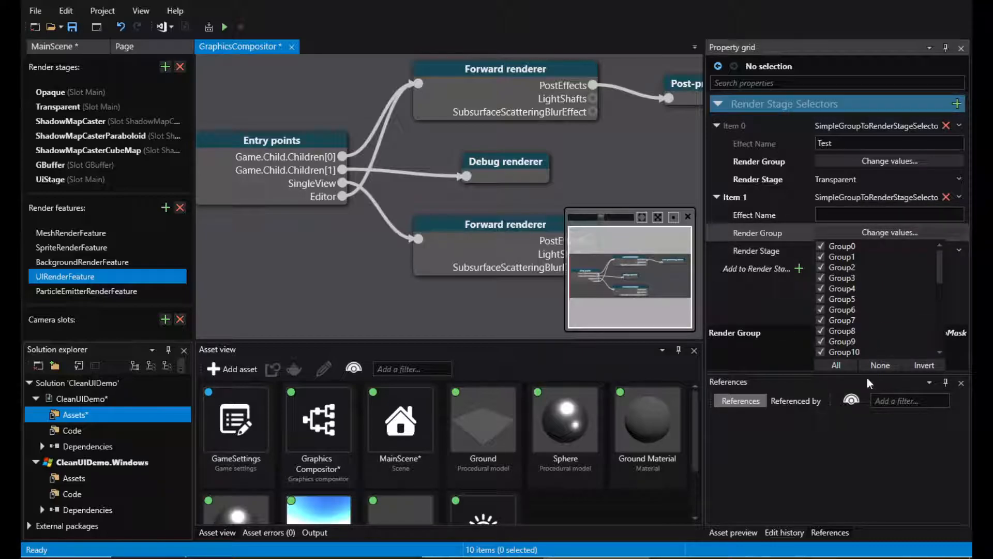
scroll("down", 3)
type("U")
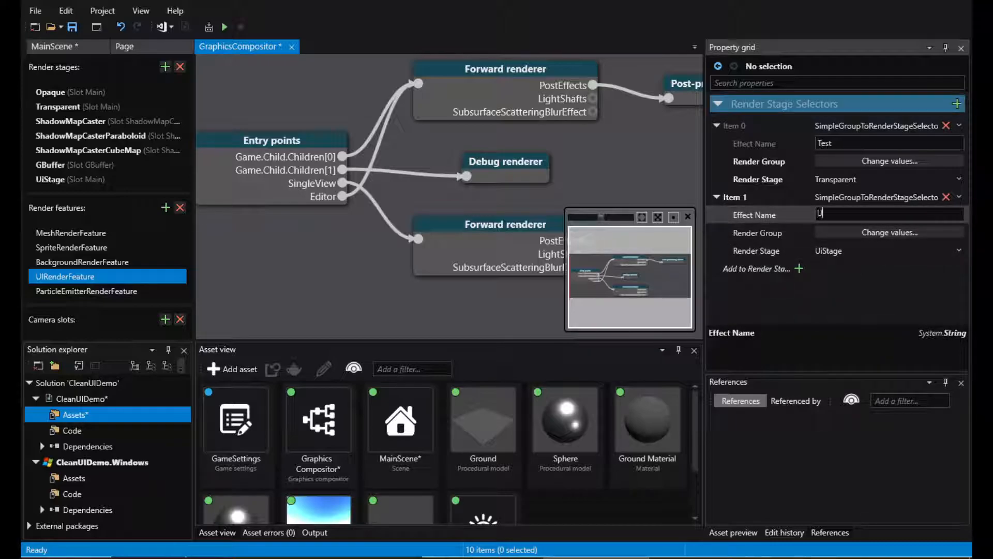
type("I")
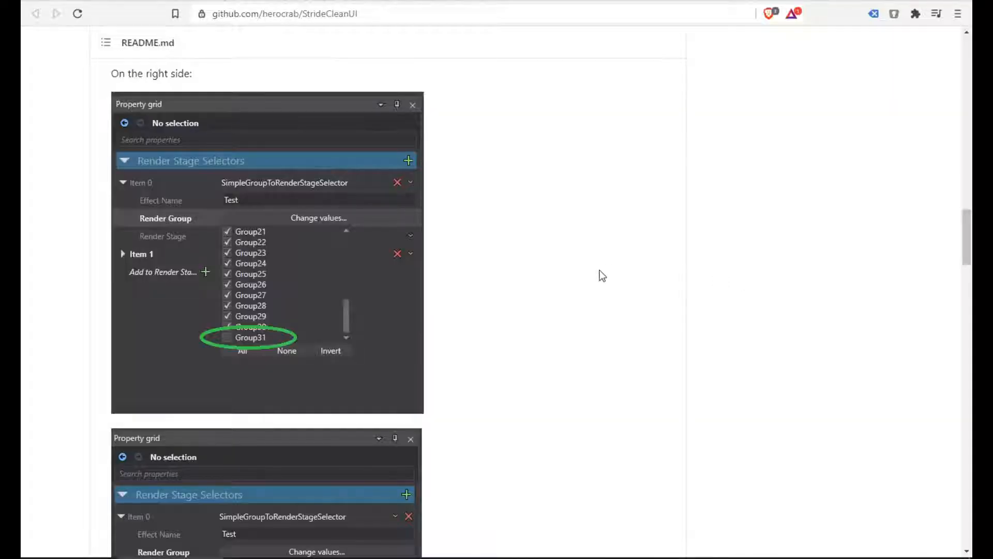
scroll("down", 3)
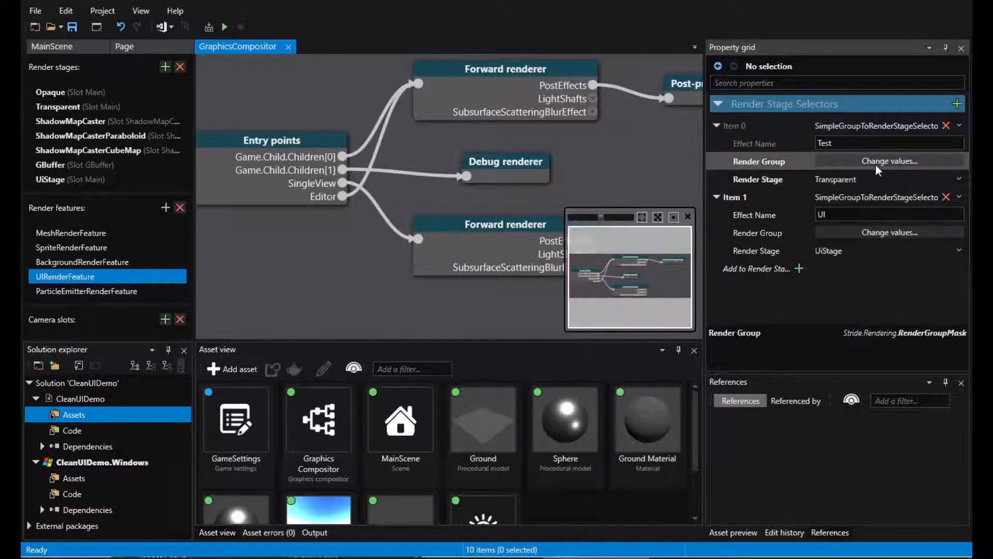
left_click(890, 161)
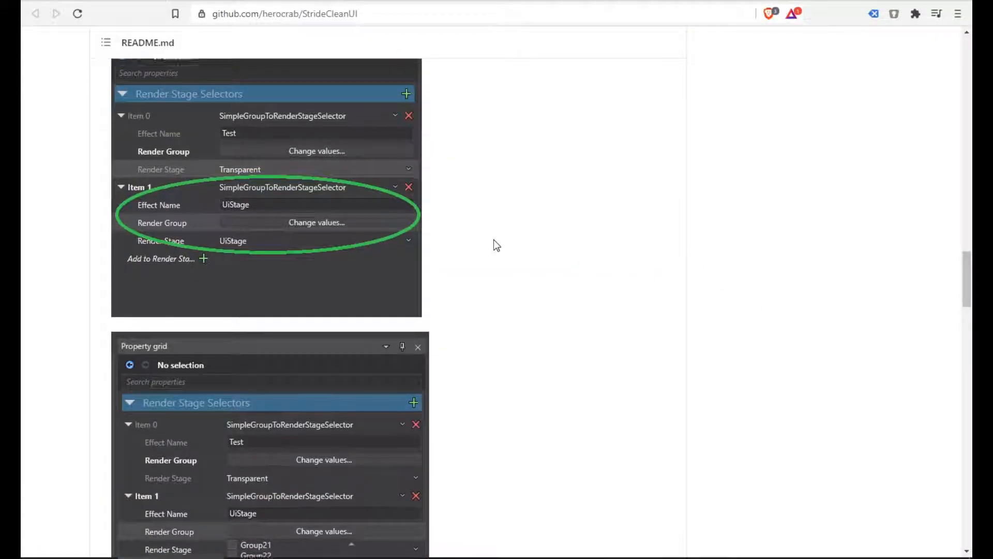
scroll("down", 3)
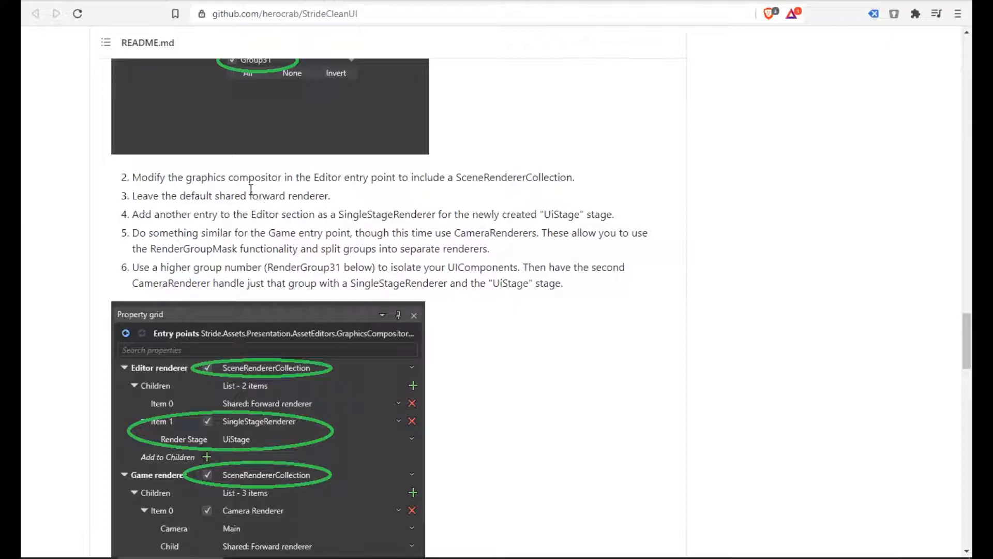
mouse_move(189, 178)
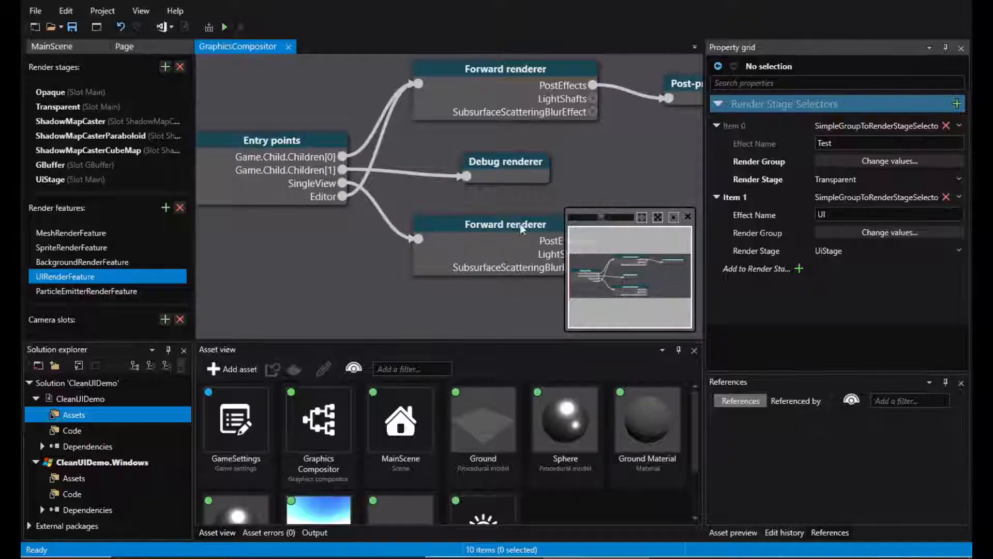
- Make the editor entry point a SceneRendererCollection with the shared forward renderer as first child
left_click(271, 141)
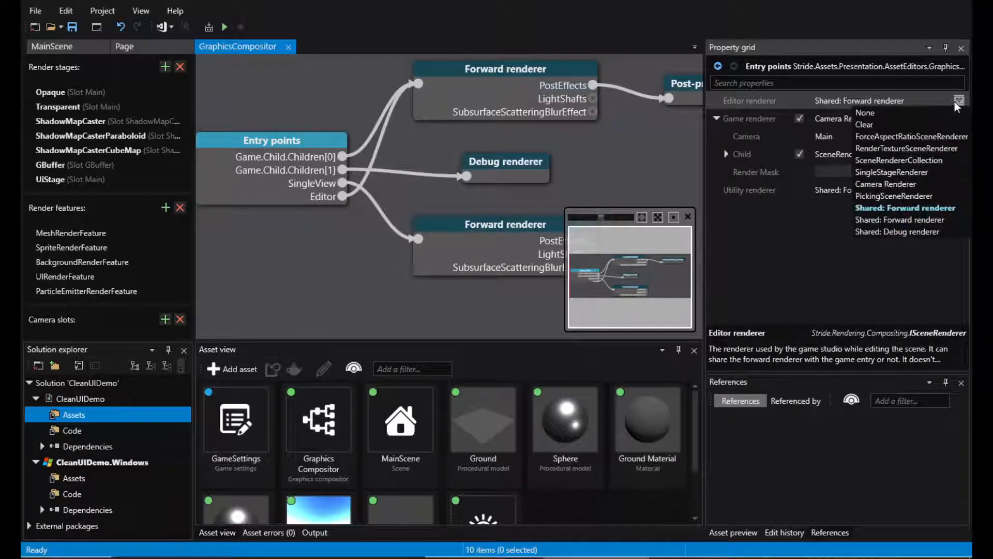
left_click(907, 159)
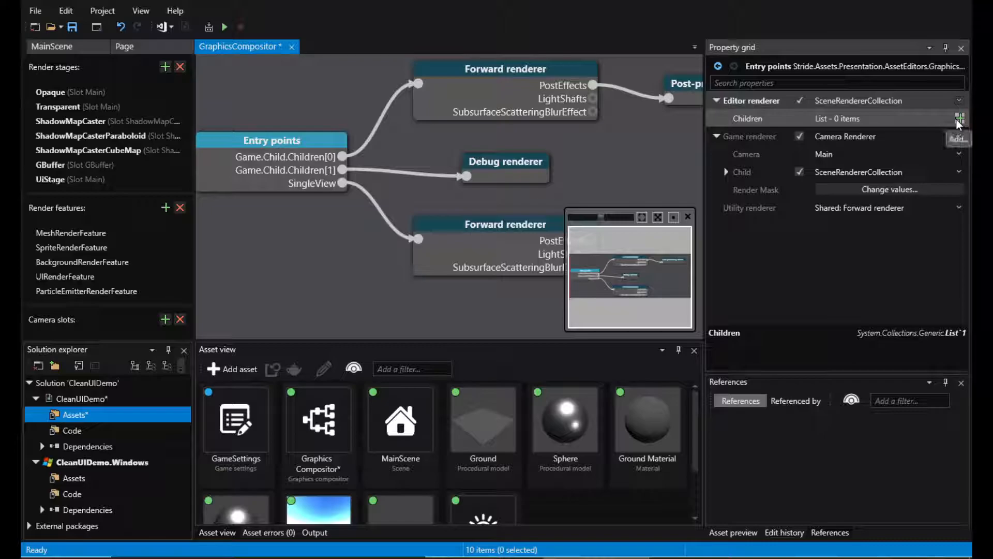
left_click(956, 117)
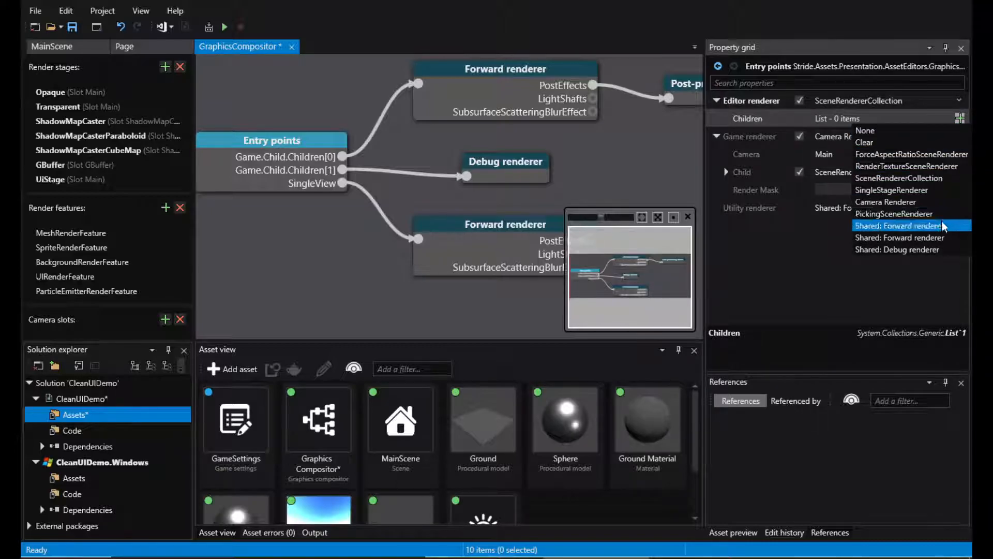
left_click(909, 225)
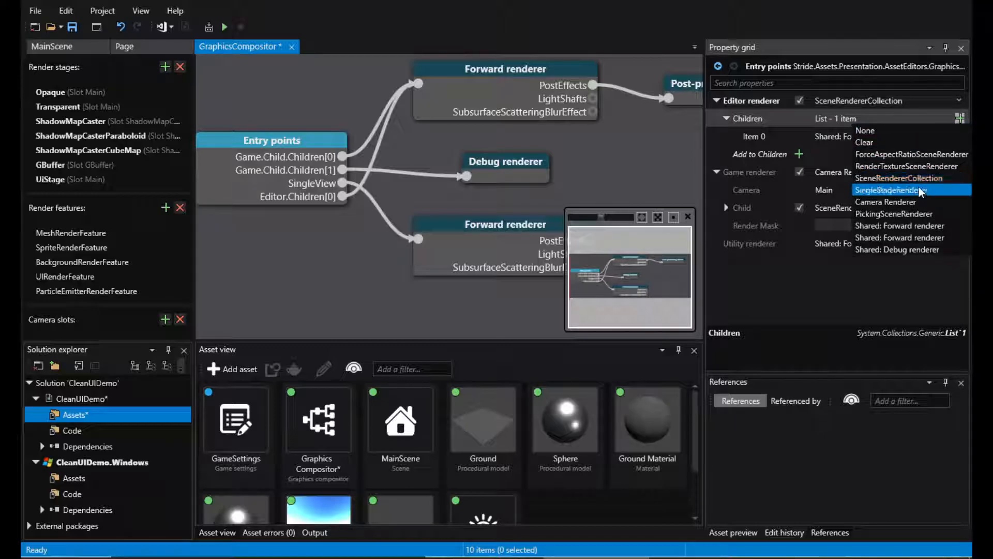
- Add a SingleStageRenderer as the second editor child with its render stage set to UiStage
left_click(896, 191)
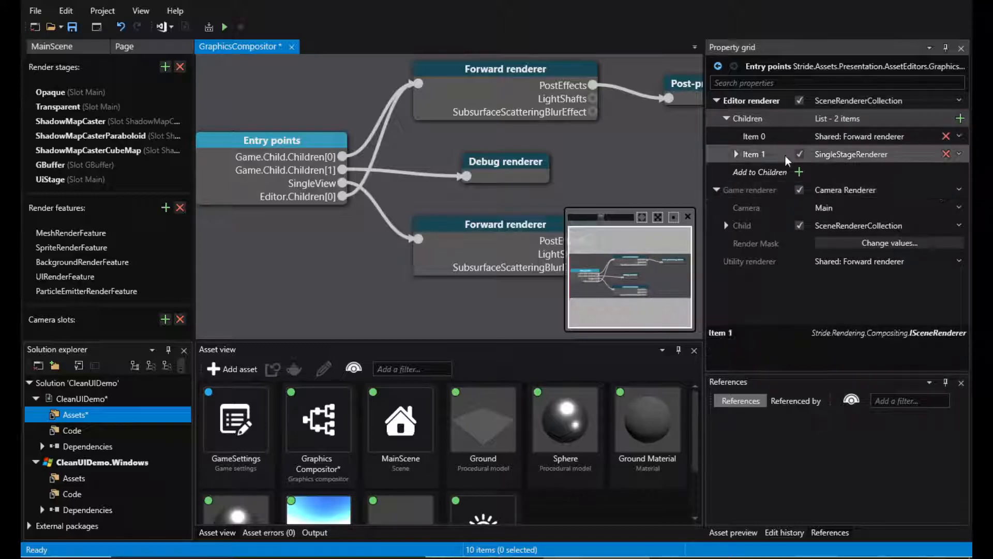
left_click(961, 172)
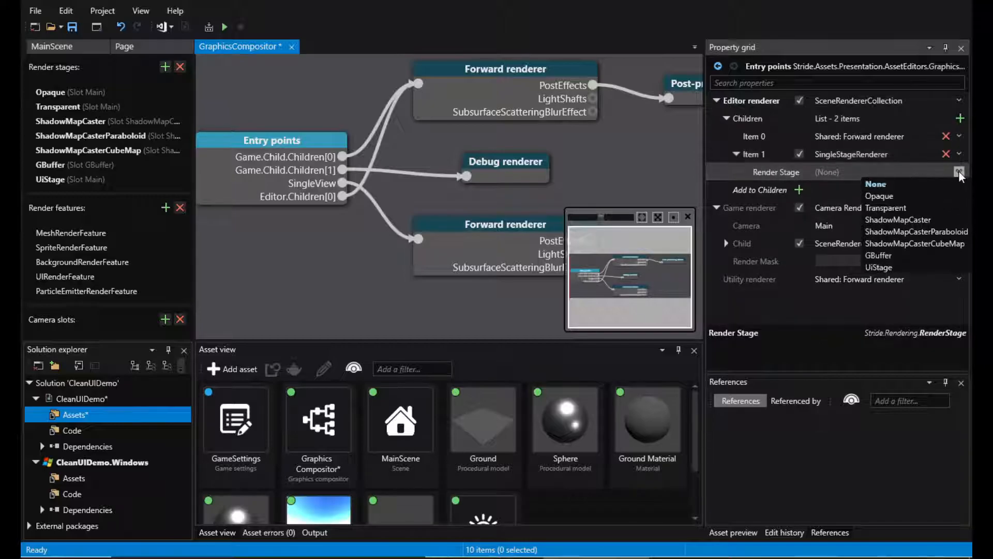
left_click(879, 267)
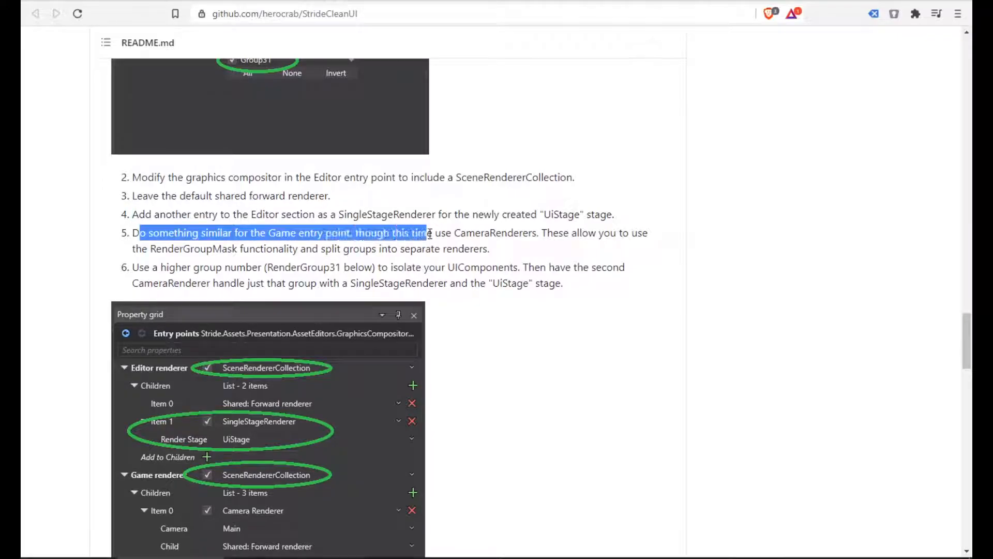
- Make the game entry point a SceneRendererCollection and add a camera renderer to its children
left_click_drag(429, 233, 481, 232)
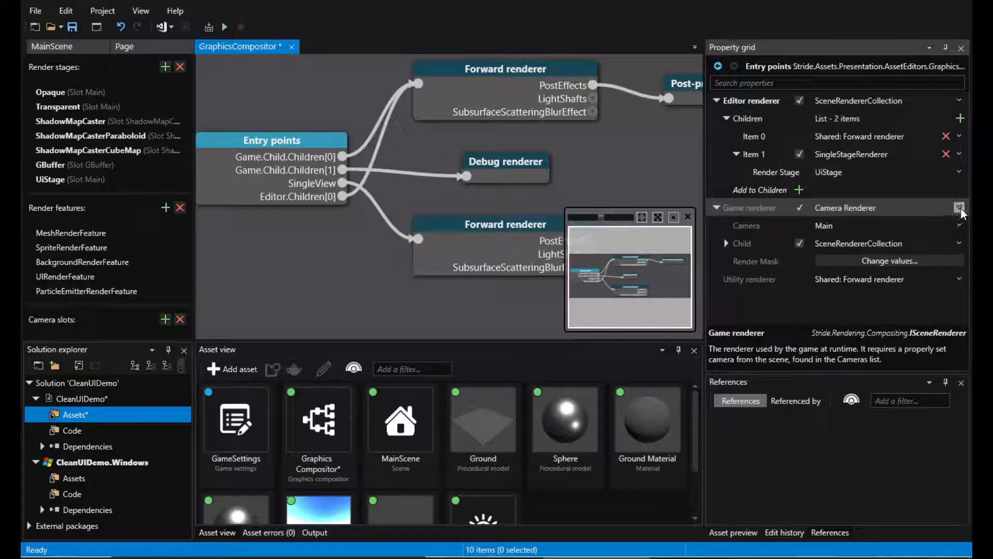
left_click(958, 207)
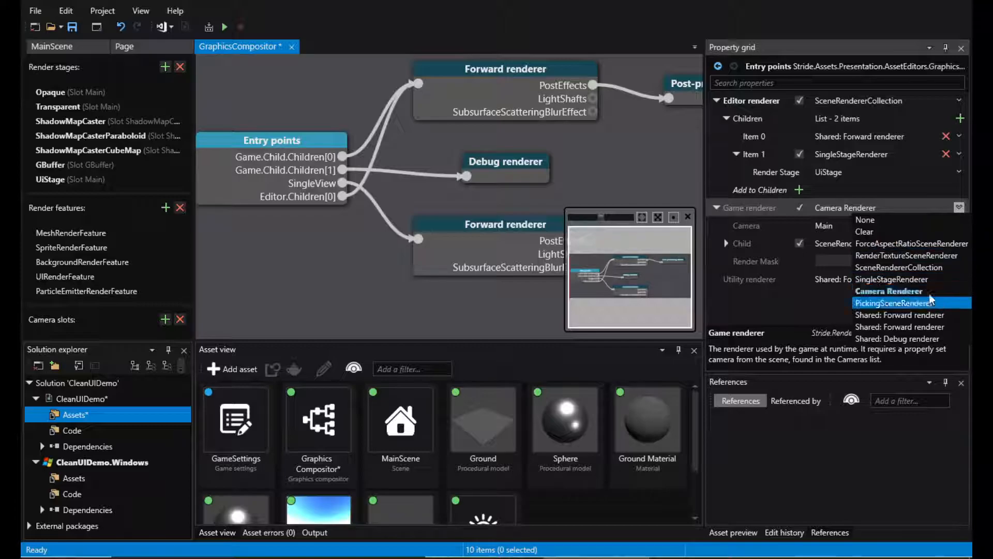
left_click(898, 267)
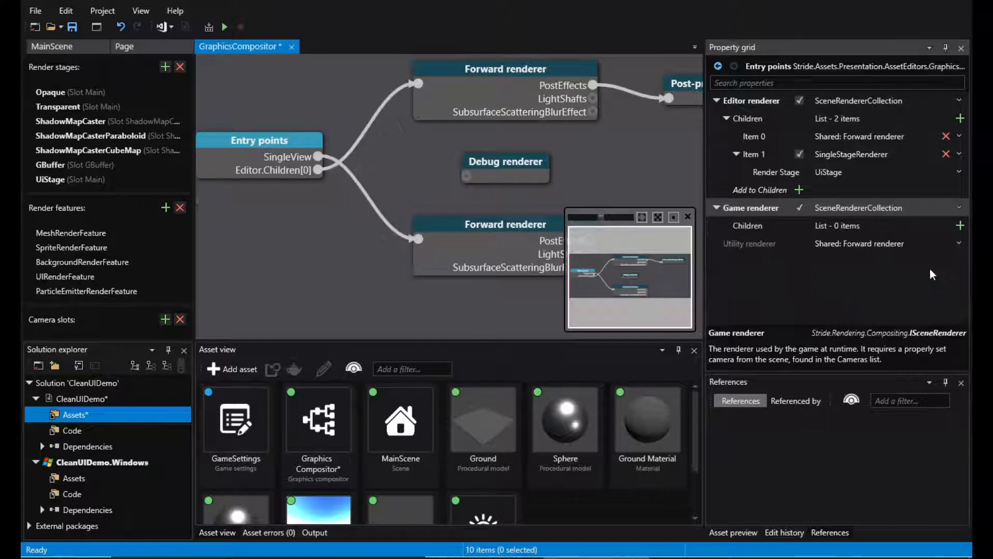
left_click(959, 226)
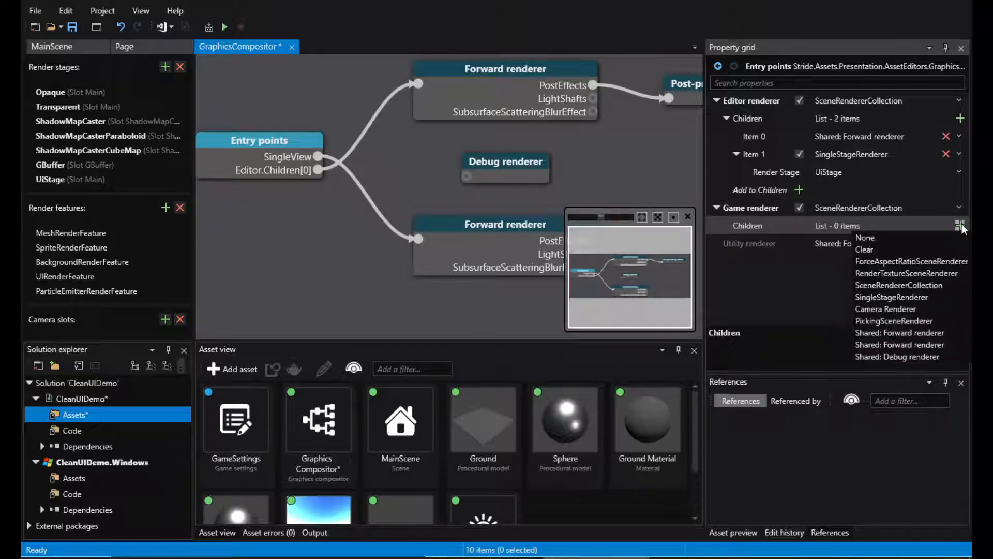
left_click(886, 309)
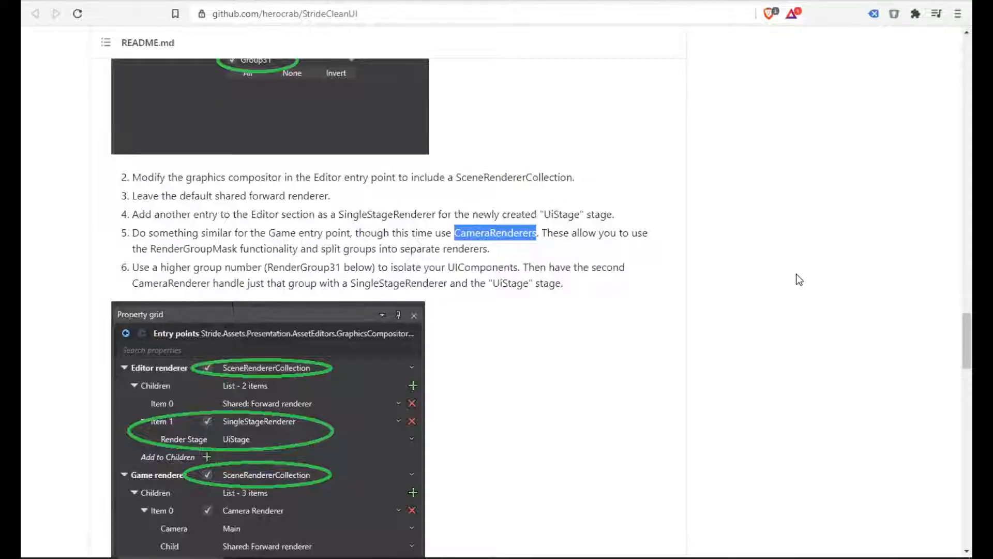
- Give the first camera renderer the shared forward renderer and add a second camera with a SingleStageRenderer child
scroll("down", 3)
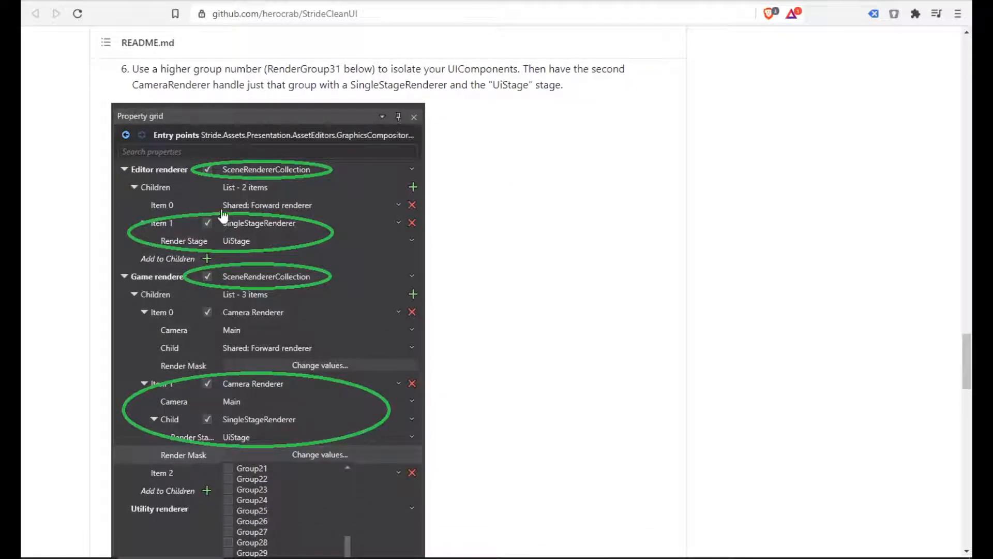
mouse_move(324, 323)
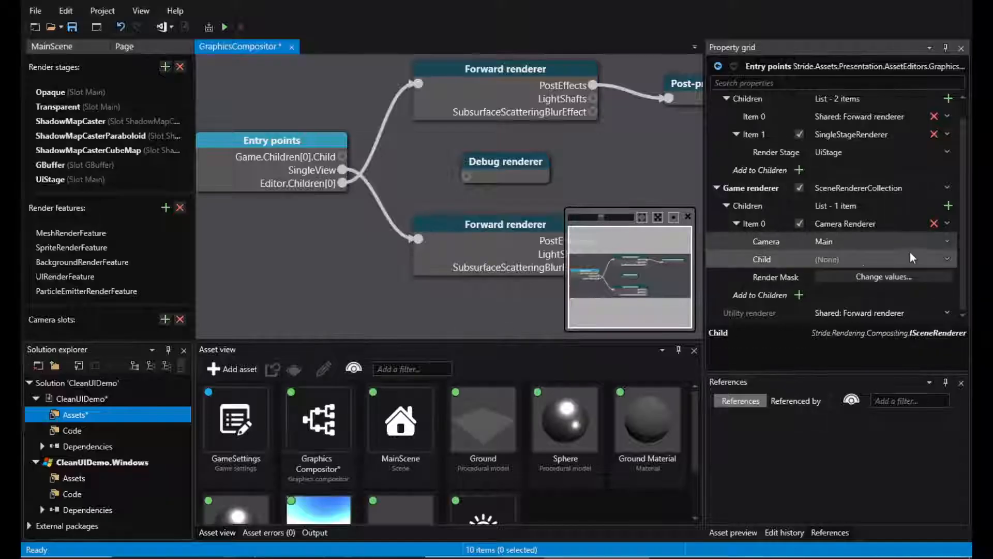
left_click(944, 258)
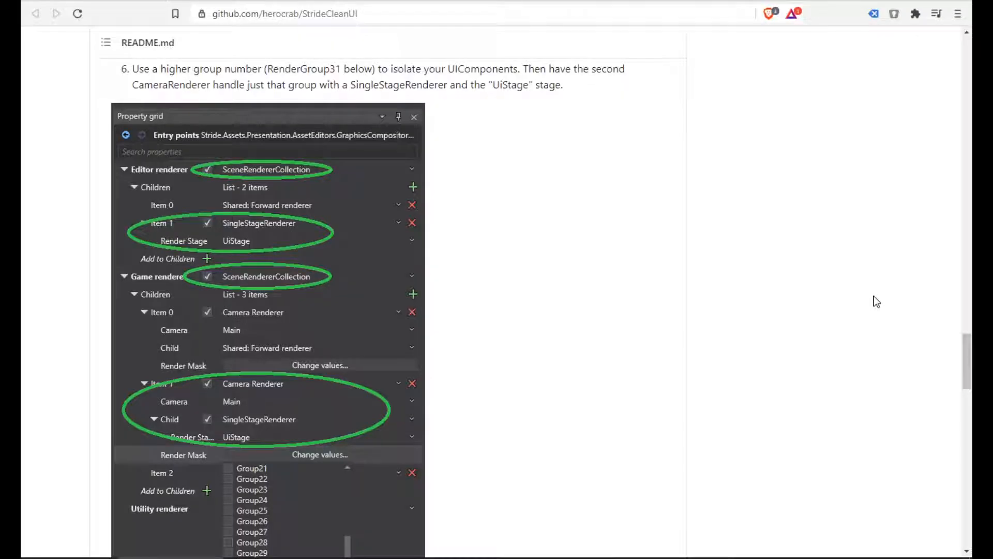
mouse_move(333, 398)
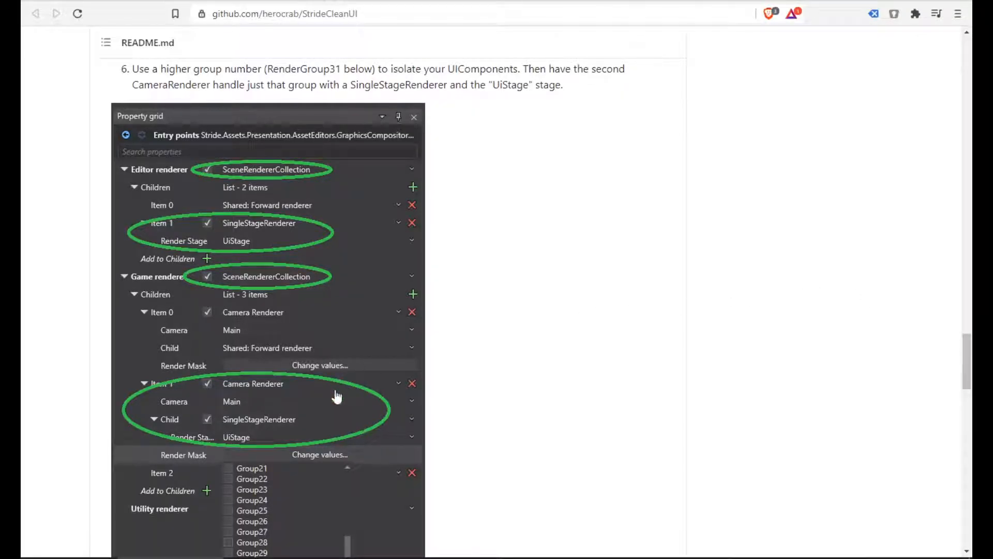
scroll("down", 3)
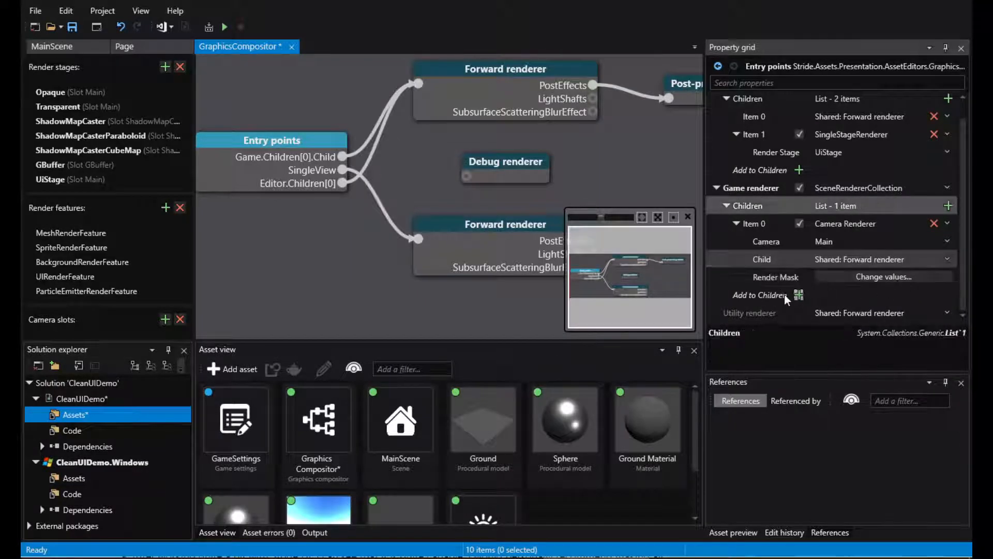
left_click(799, 295)
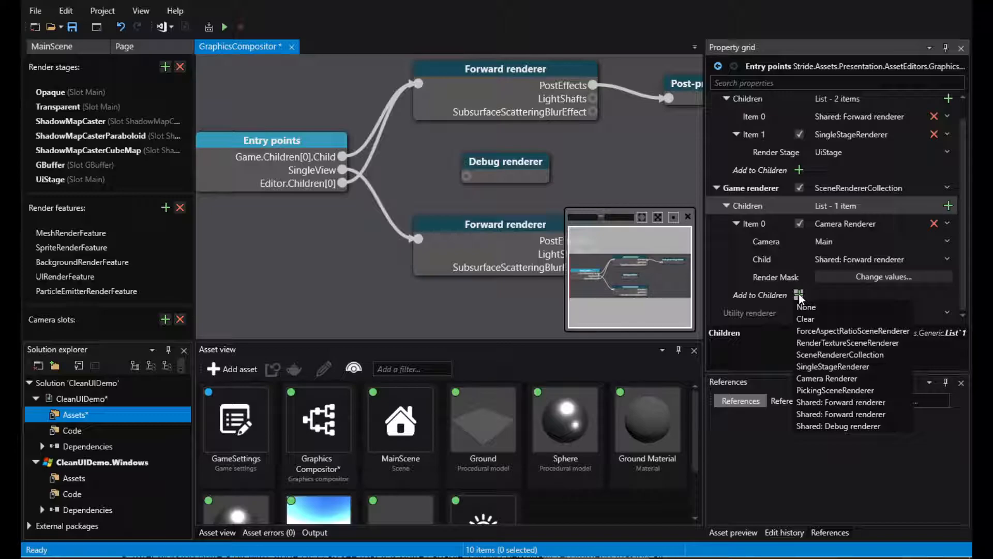
mouse_move(853, 331)
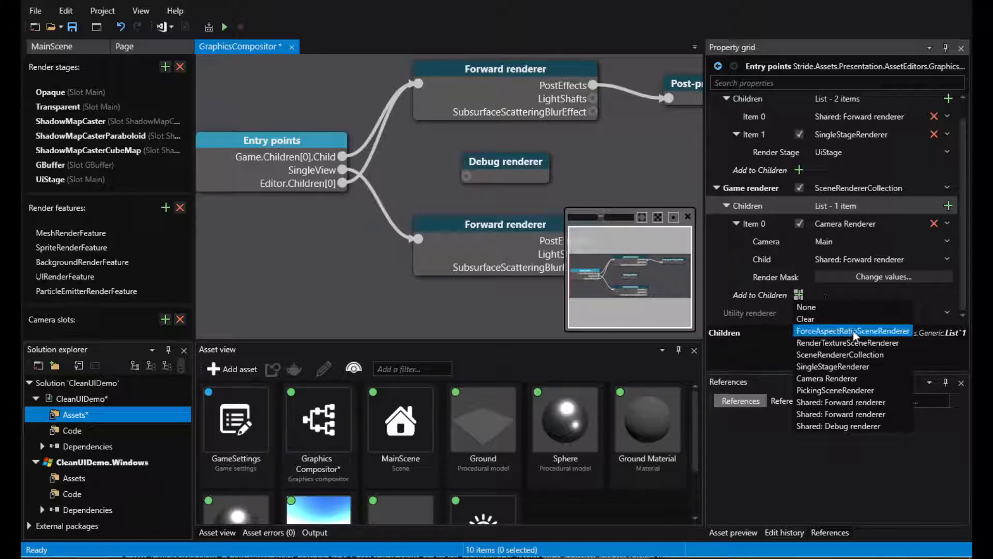
mouse_move(857, 373)
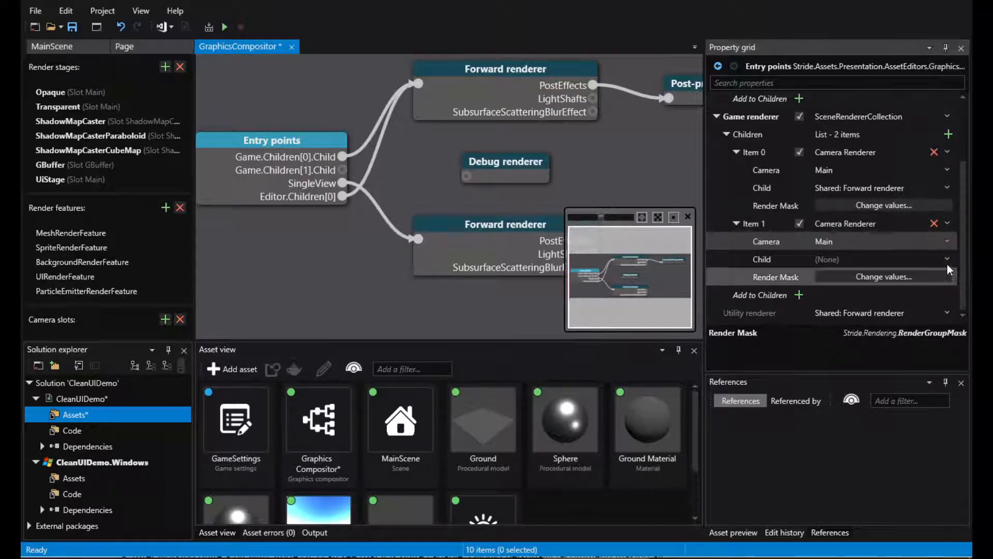
left_click(945, 258)
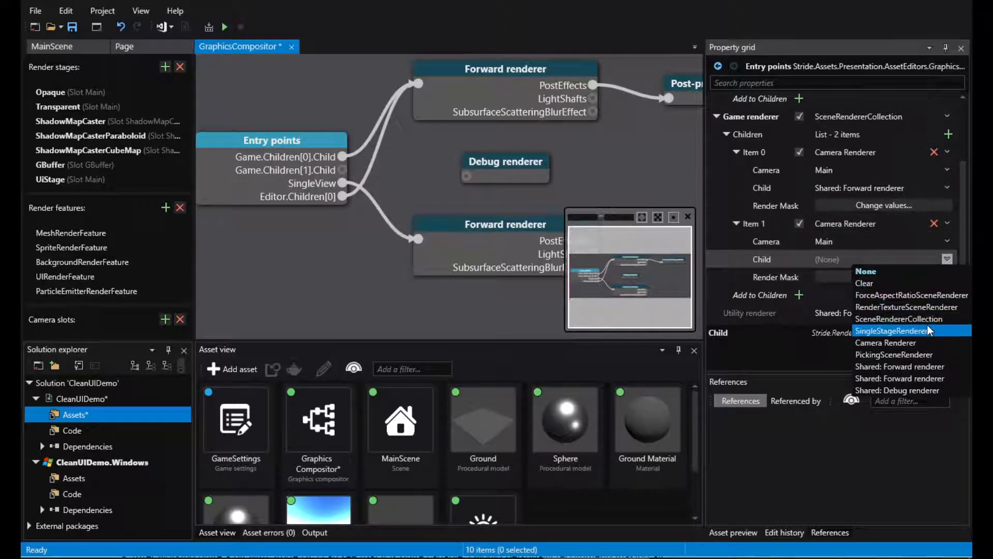
left_click(901, 331)
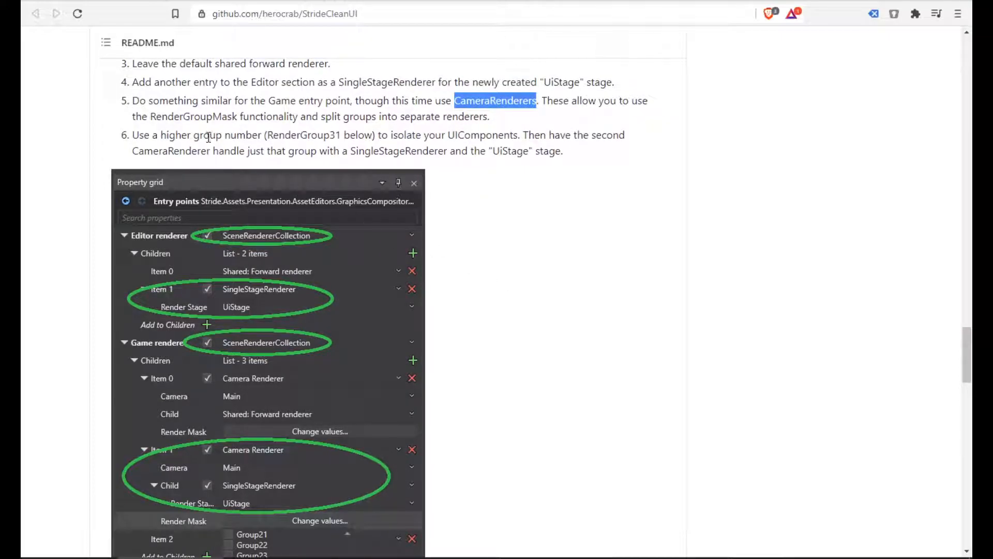
- Adjust both camera renderers' render masks, clearing the second camera's mask to isolate Group31
left_click_drag(223, 116, 480, 116)
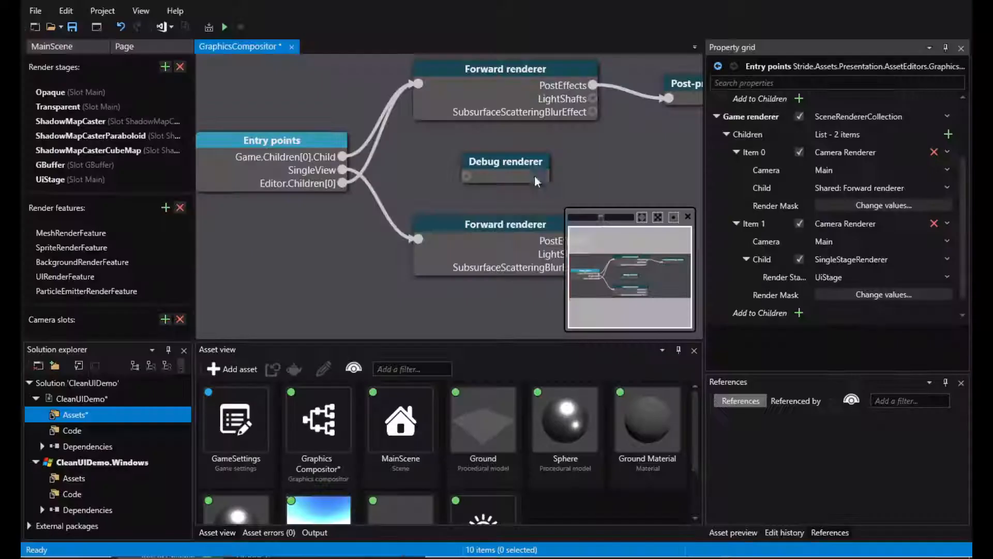
left_click(884, 205)
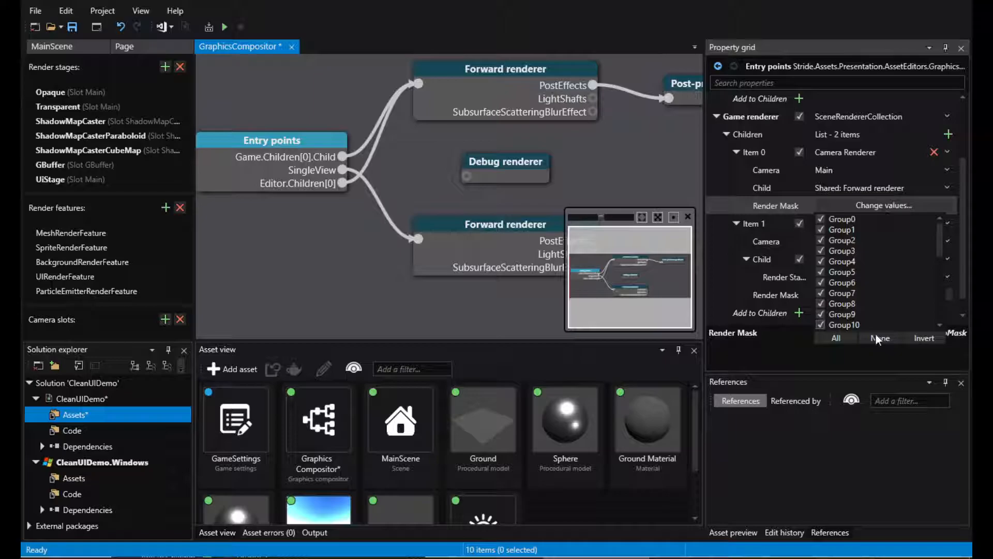
scroll("down", 3)
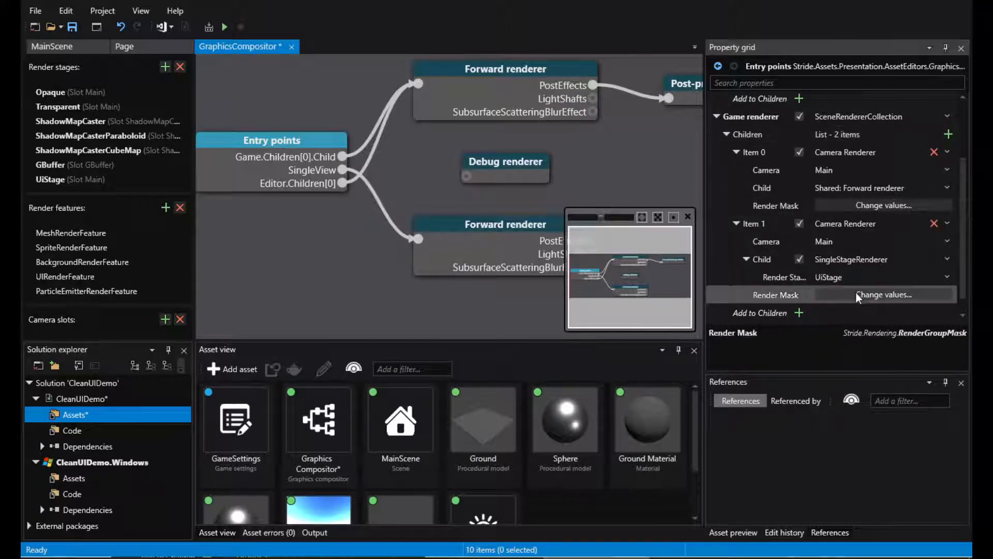
left_click(883, 294)
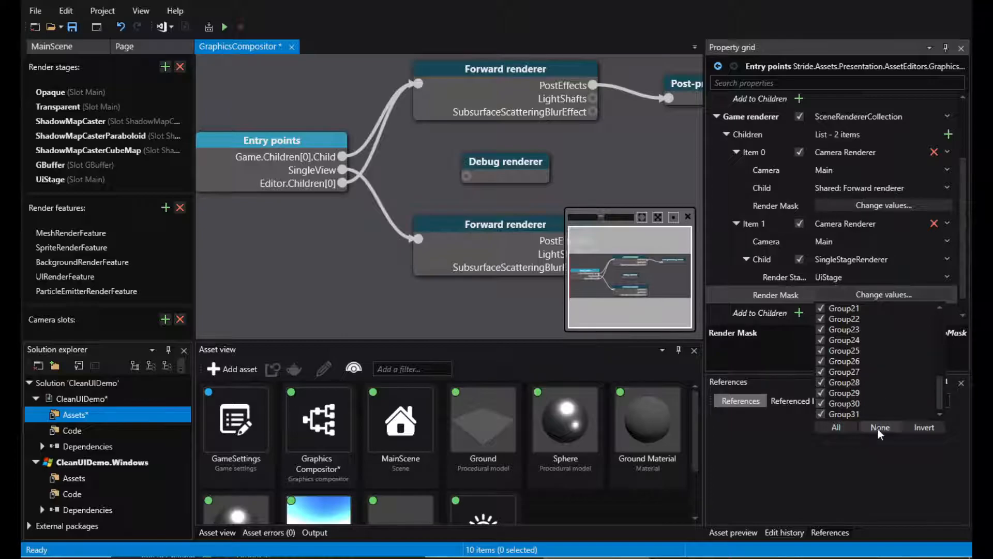
left_click(880, 428)
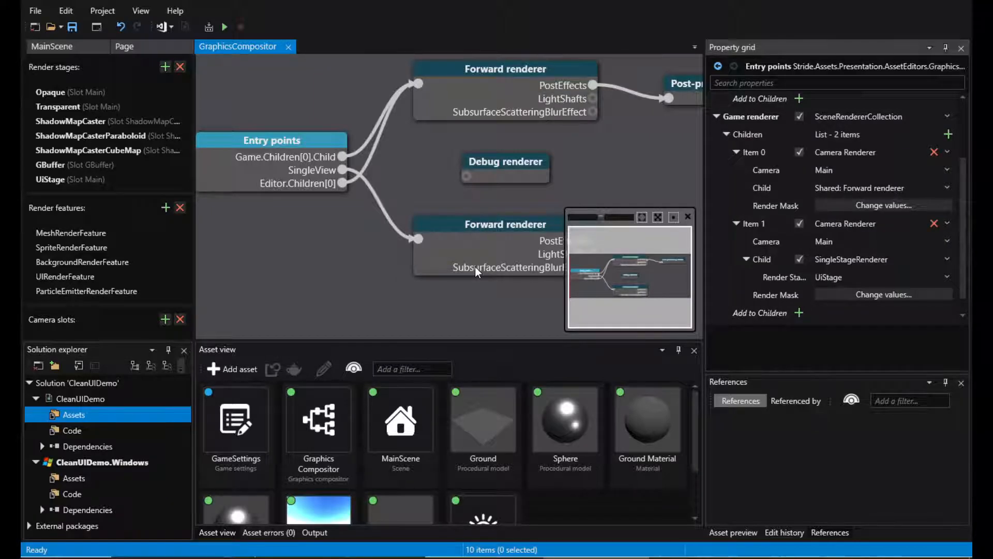
- In MainScene, select the Page entity and bring up its UI component settings
left_click(50, 47)
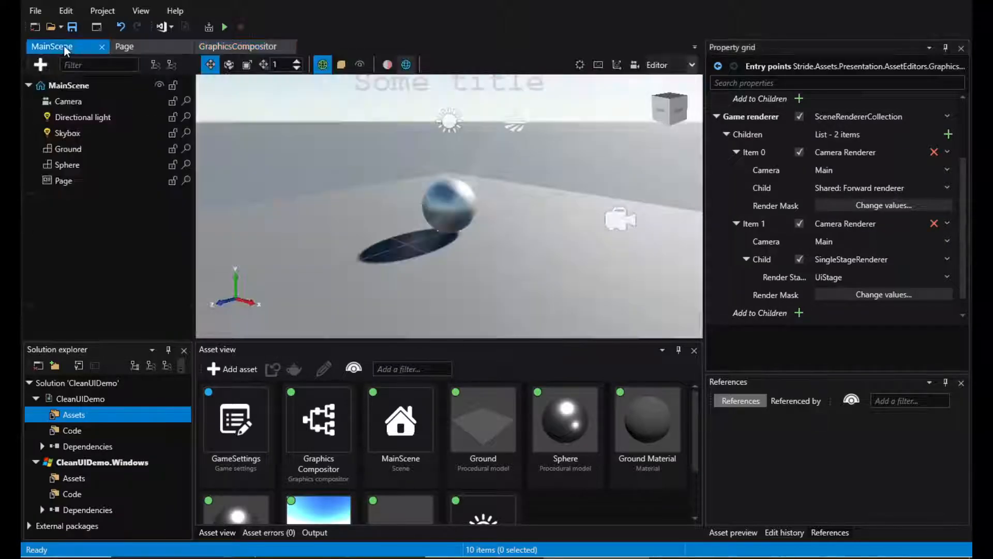
left_click(64, 180)
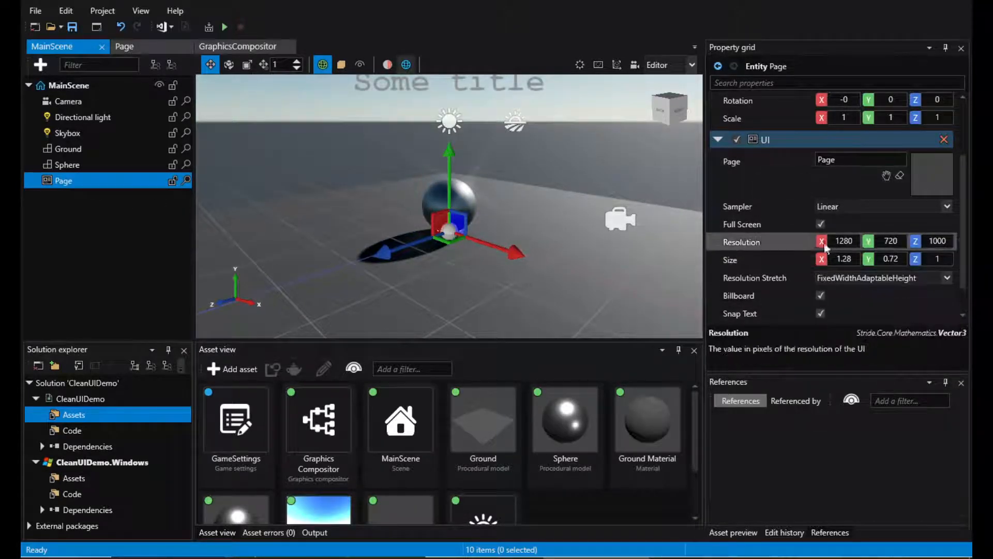
left_click(946, 312)
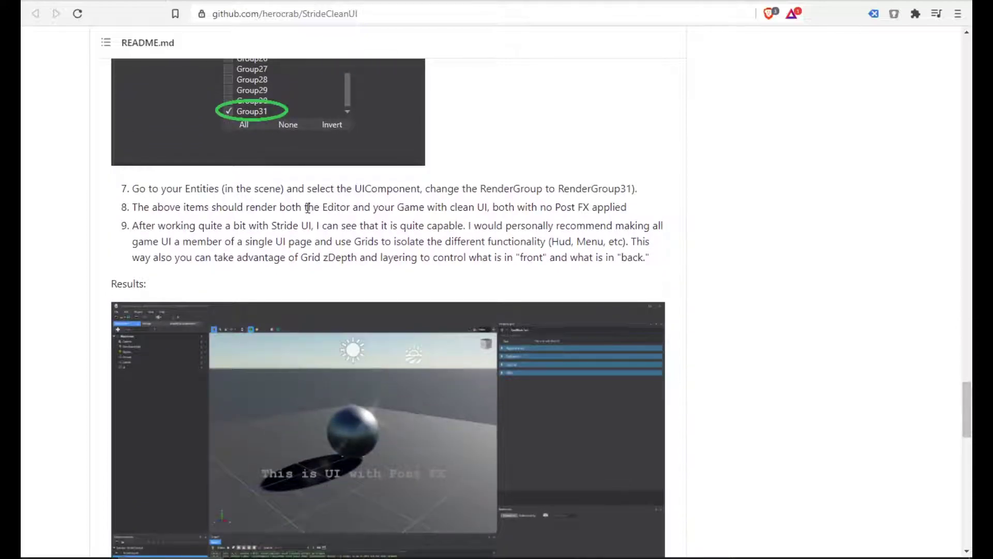
- Set the Page UI render group to Group31, build the project, and return to the README results
left_click_drag(314, 207, 352, 207)
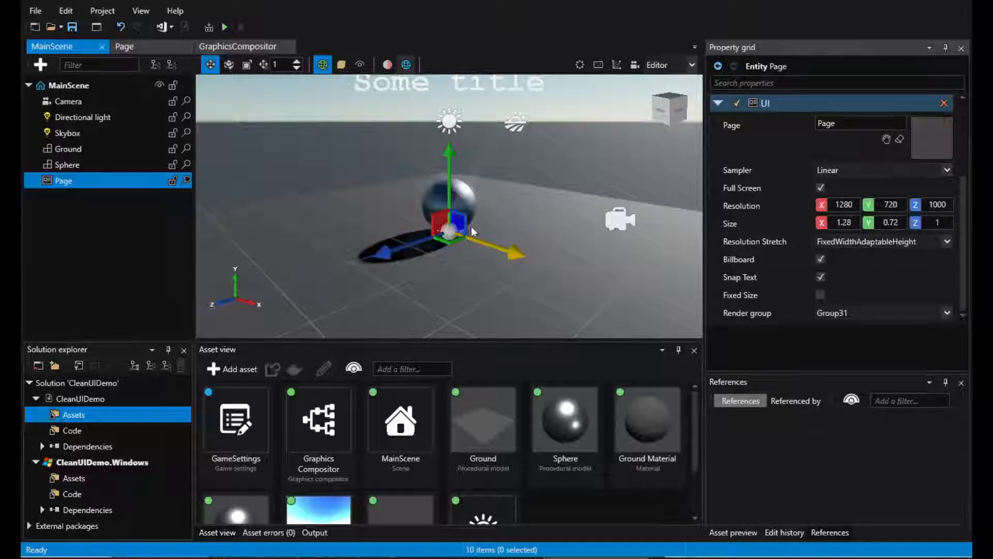
left_click(226, 26)
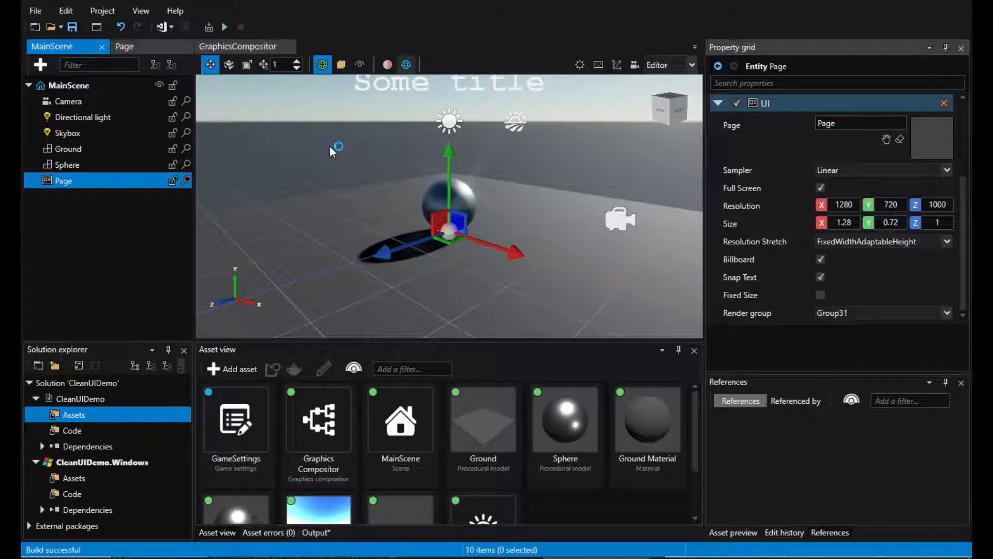
left_click(225, 27)
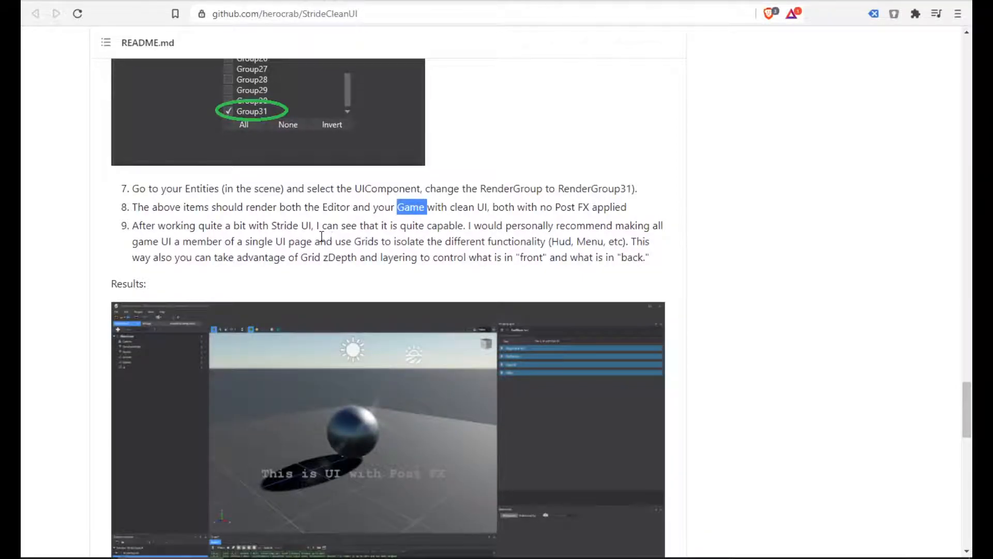
scroll("down", 3)
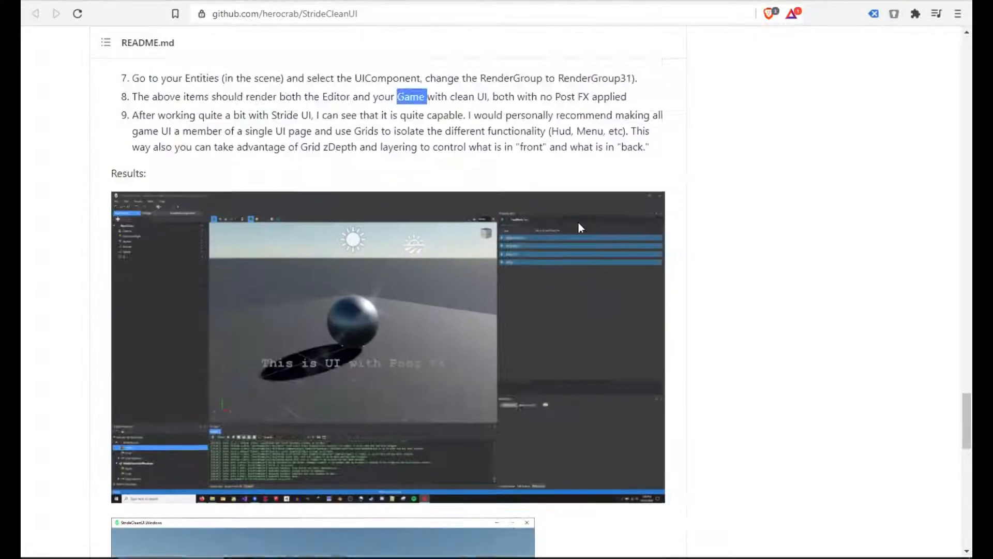
scroll("down", 3)
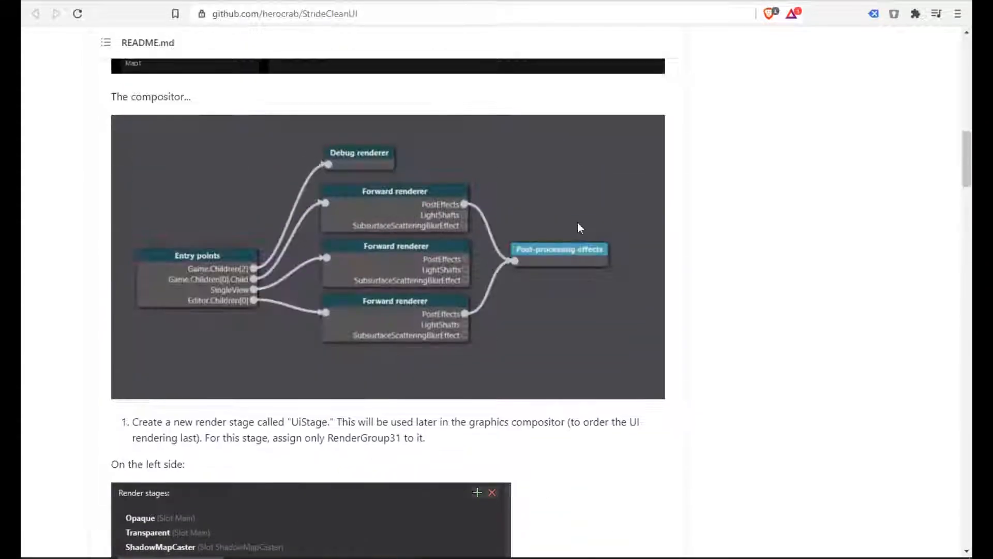